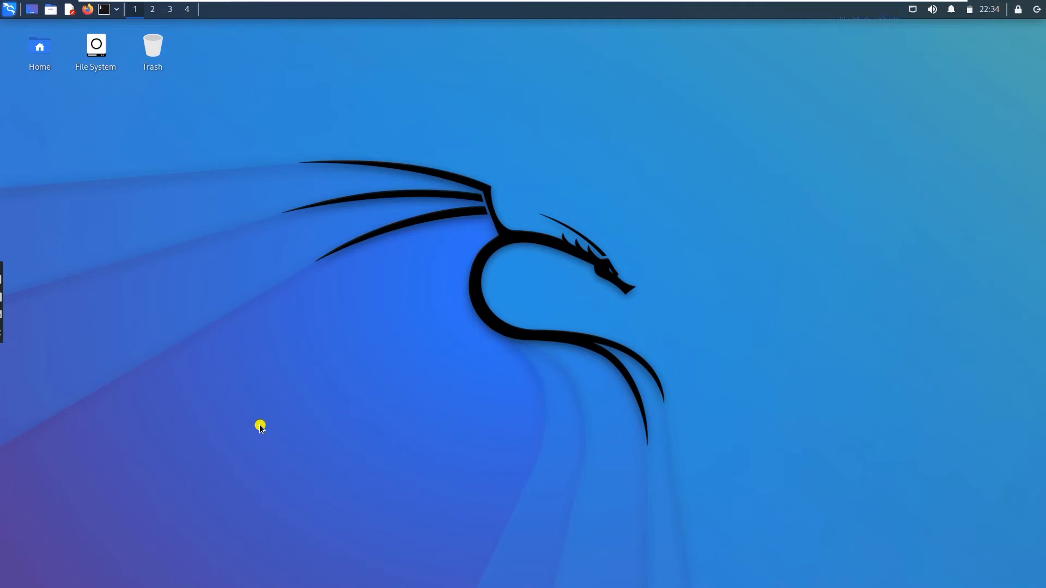
mouse_move(252, 425)
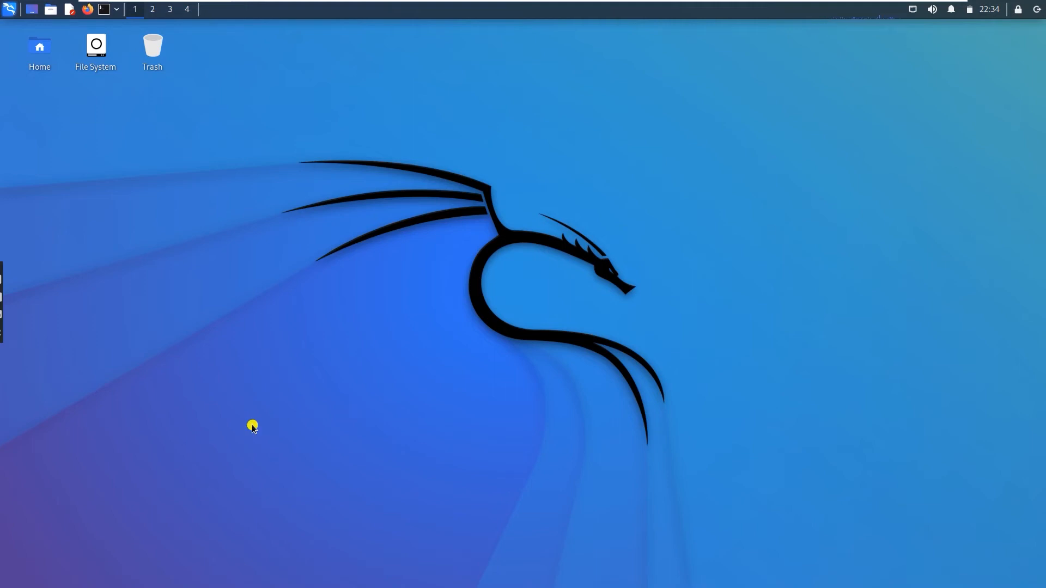
mouse_move(13, 54)
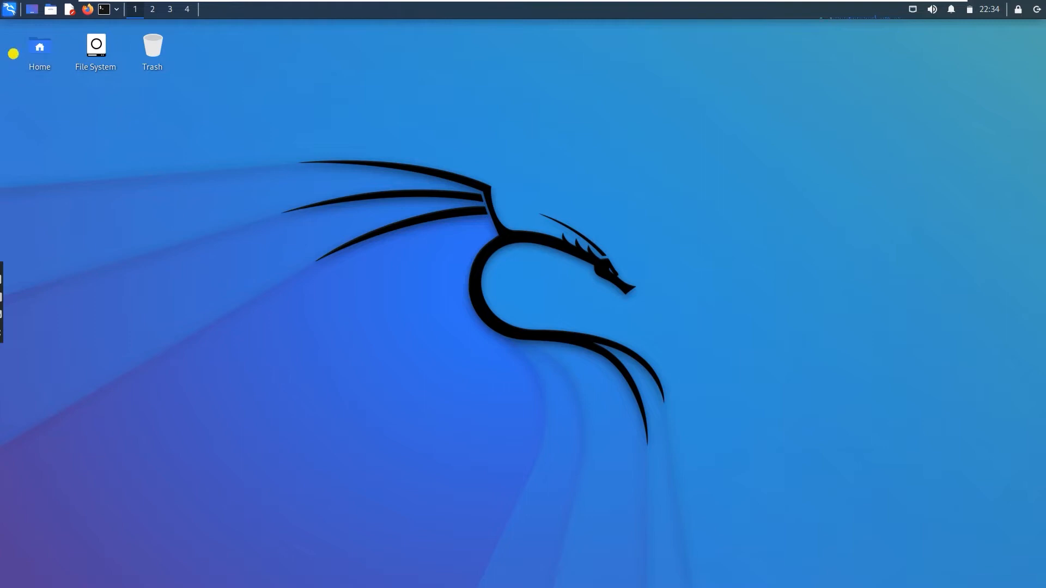
Expand Information Gathering > IDS/IPS Identification in the Kali menu to reveal lbd and wafw00f.
left_click(10, 9)
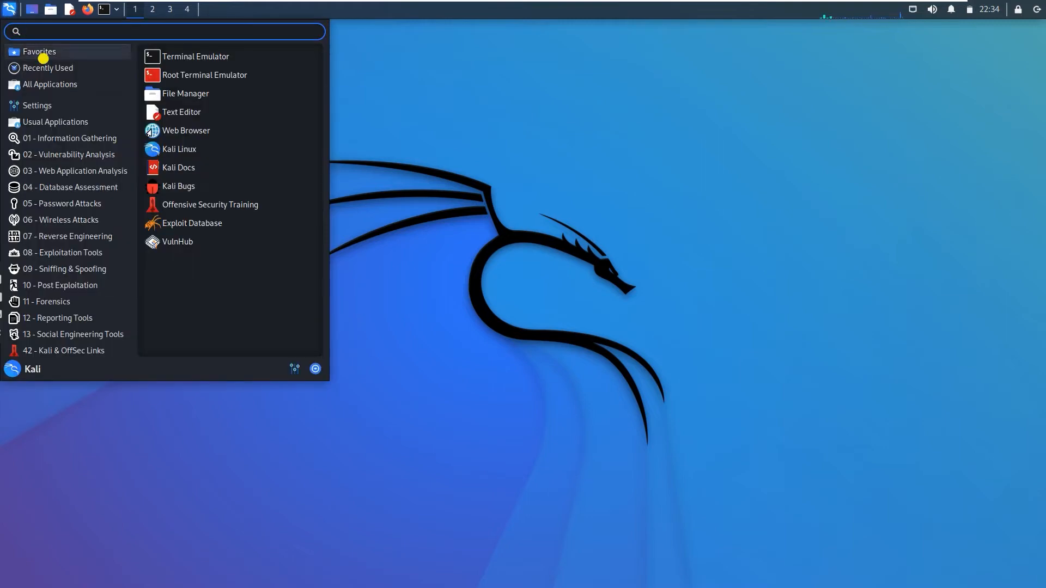
left_click(70, 138)
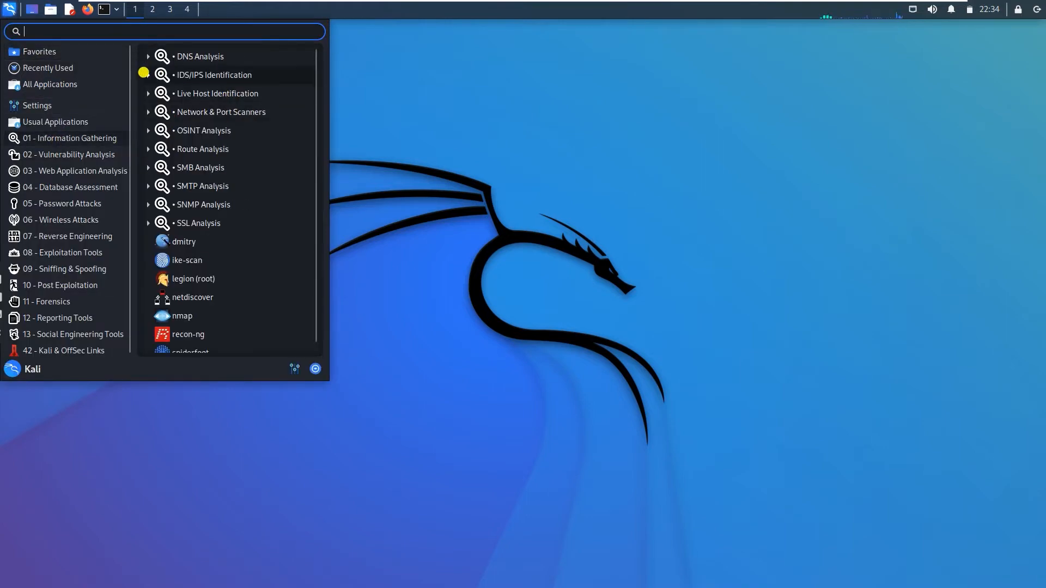
left_click(214, 75)
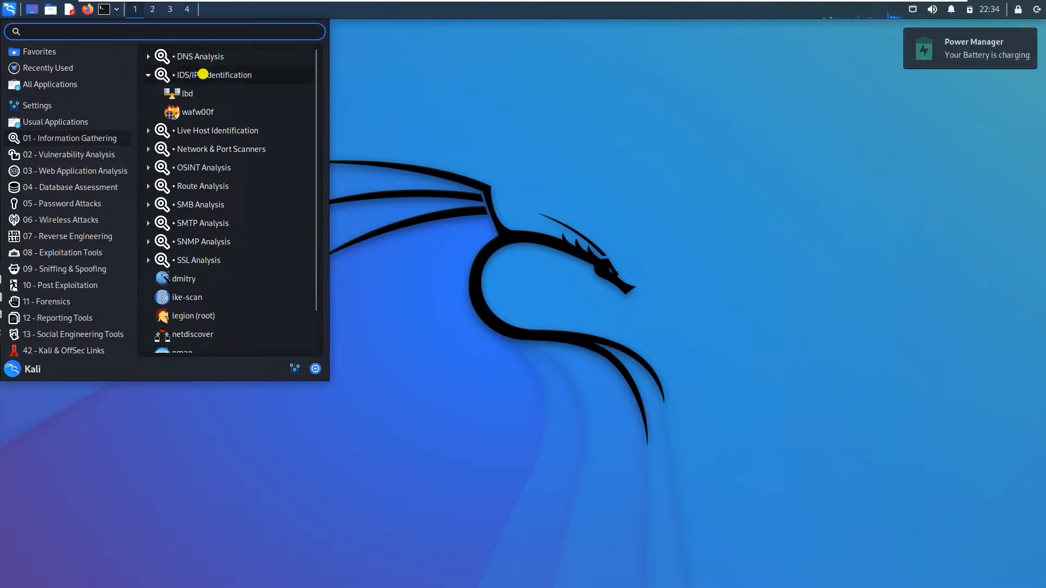
mouse_move(196, 78)
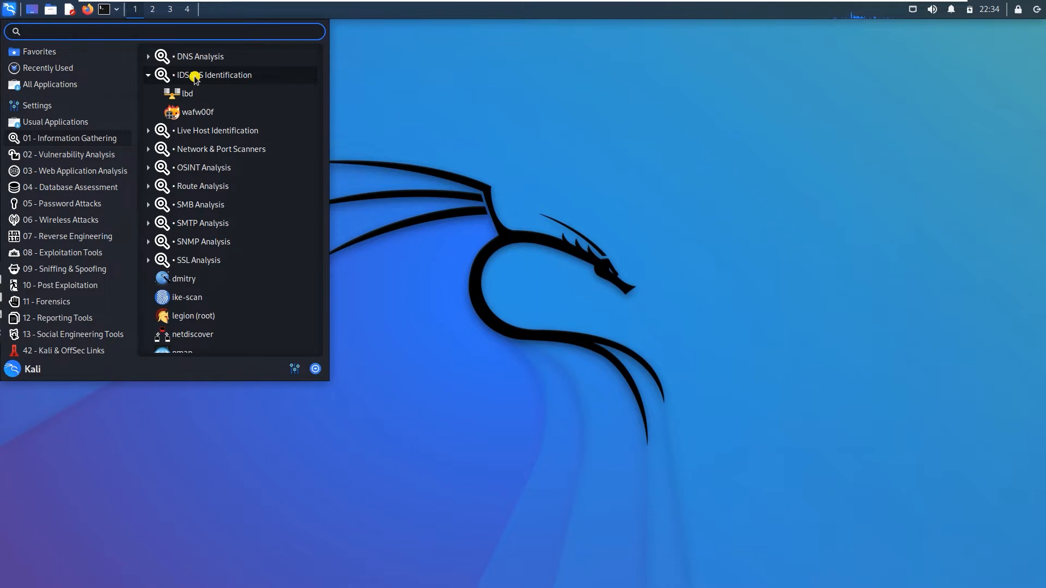
mouse_move(190, 93)
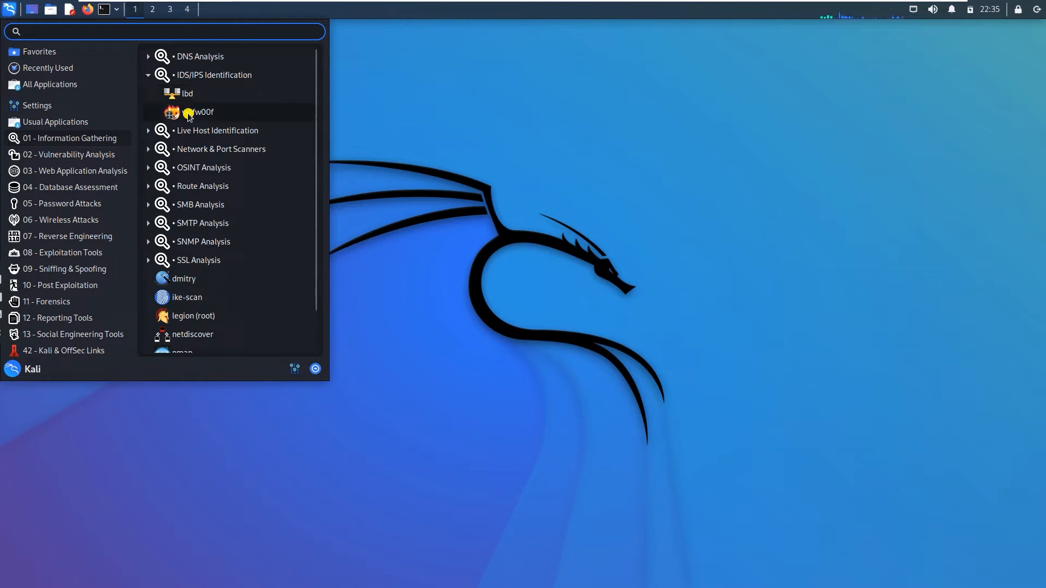
mouse_move(197, 112)
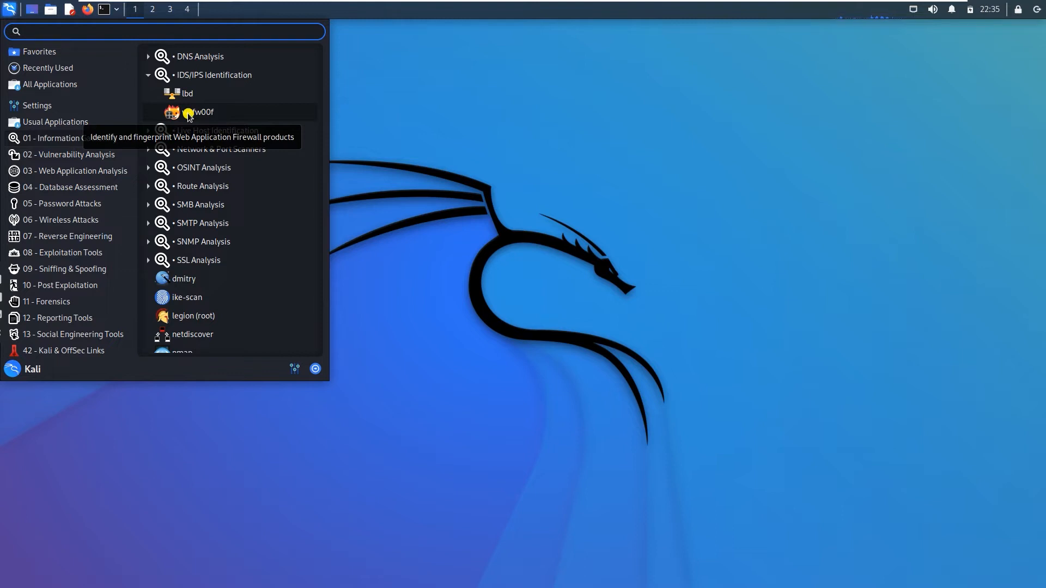
mouse_move(193, 114)
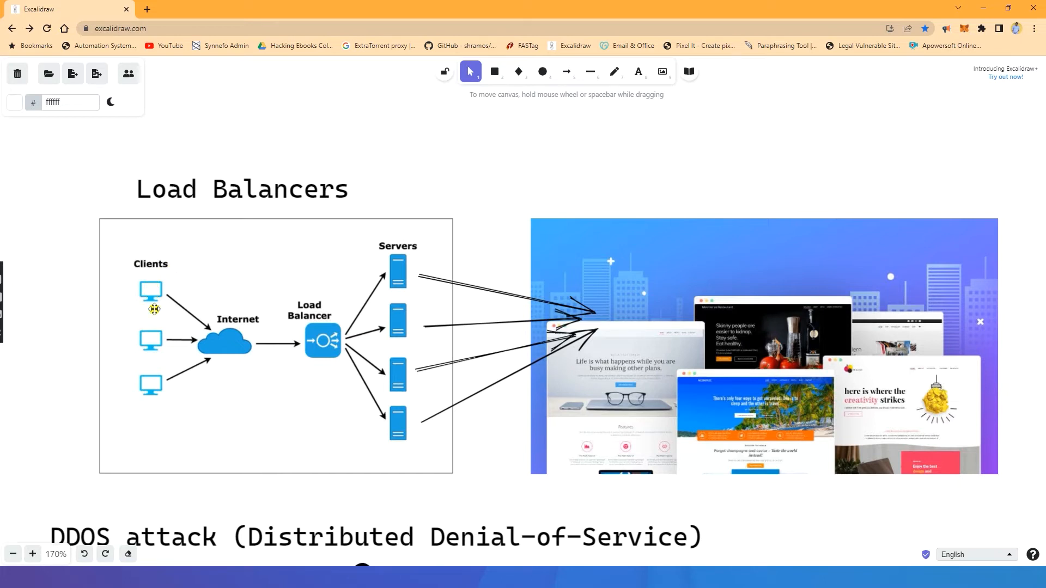
mouse_move(393, 255)
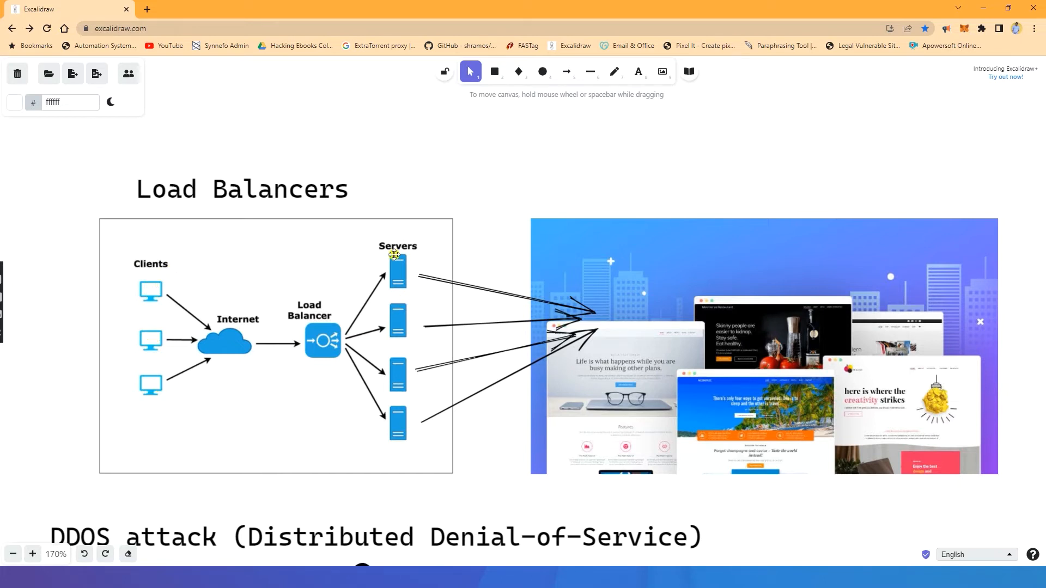
mouse_move(641, 427)
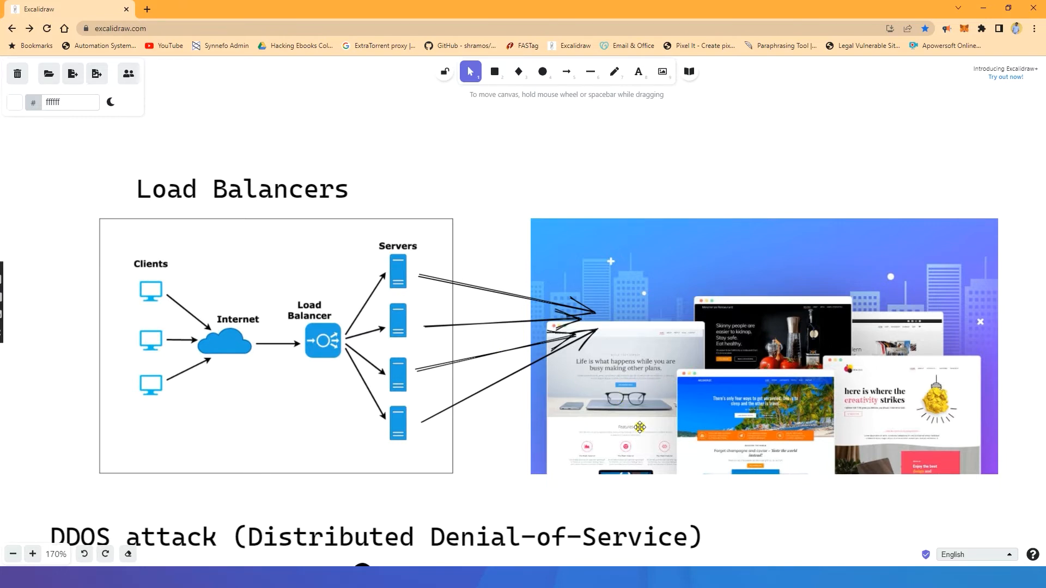
mouse_move(726, 413)
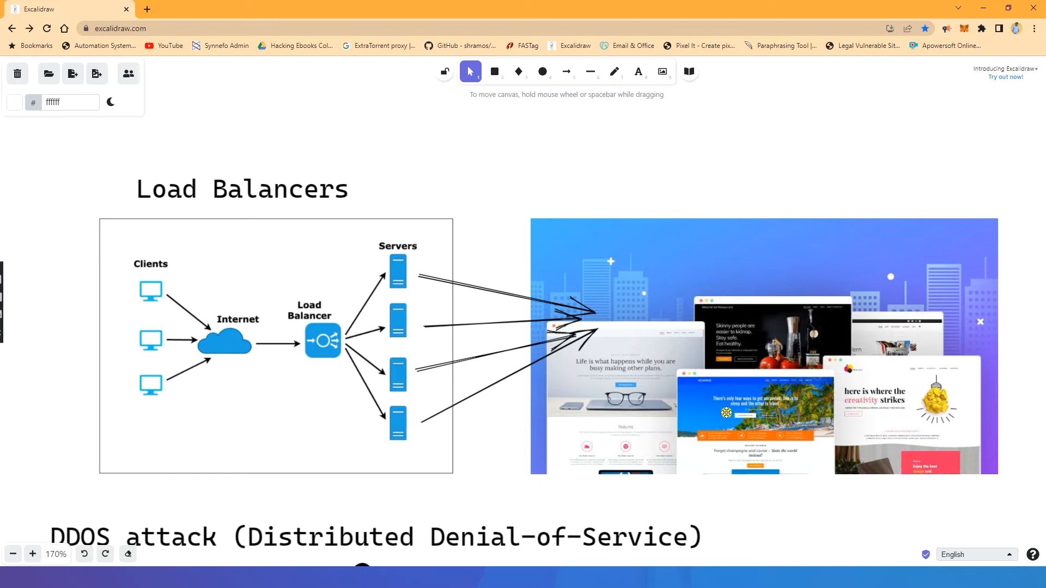
mouse_move(803, 343)
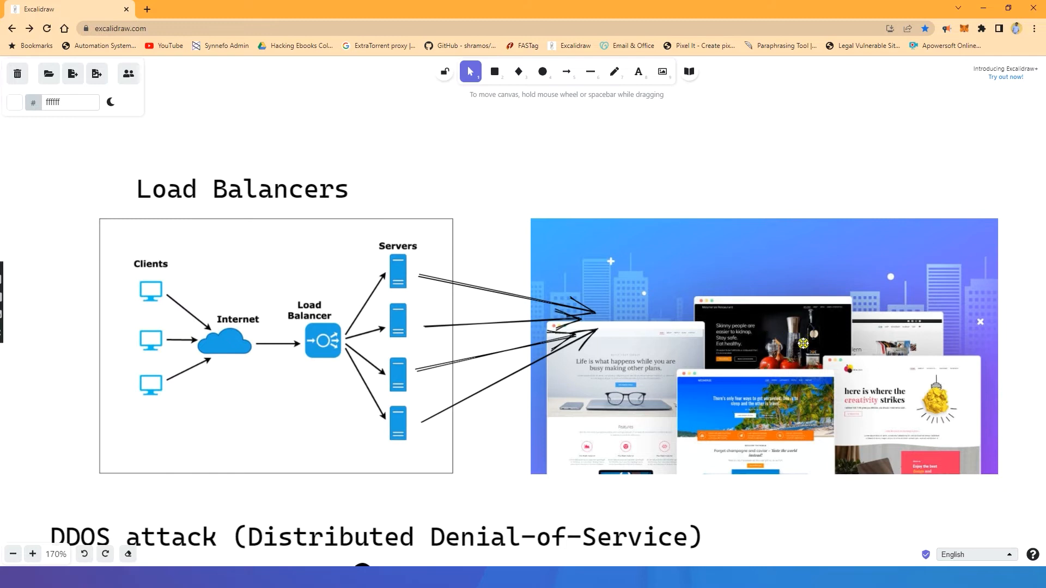
mouse_move(792, 345)
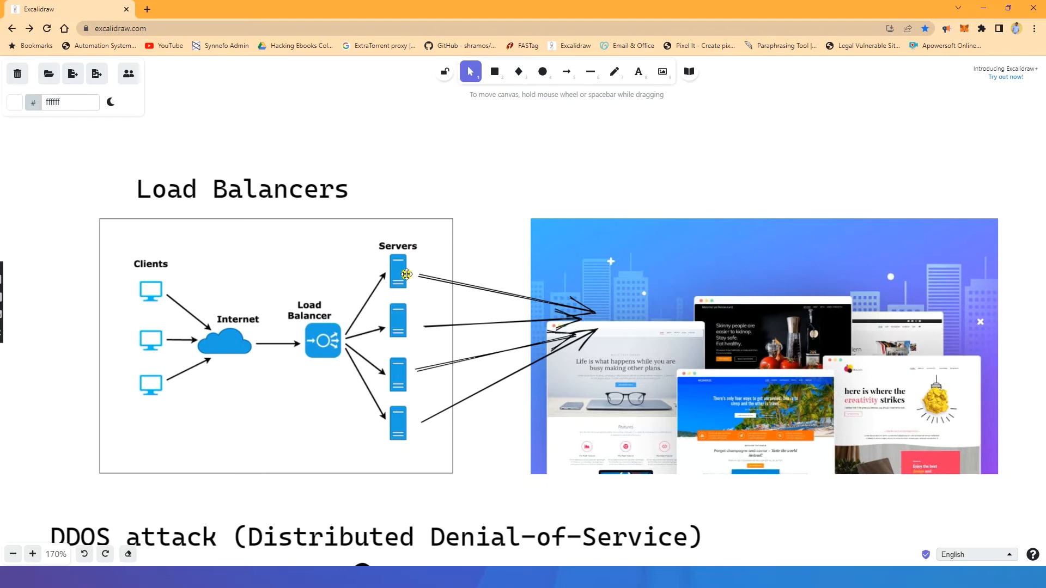
mouse_move(216, 332)
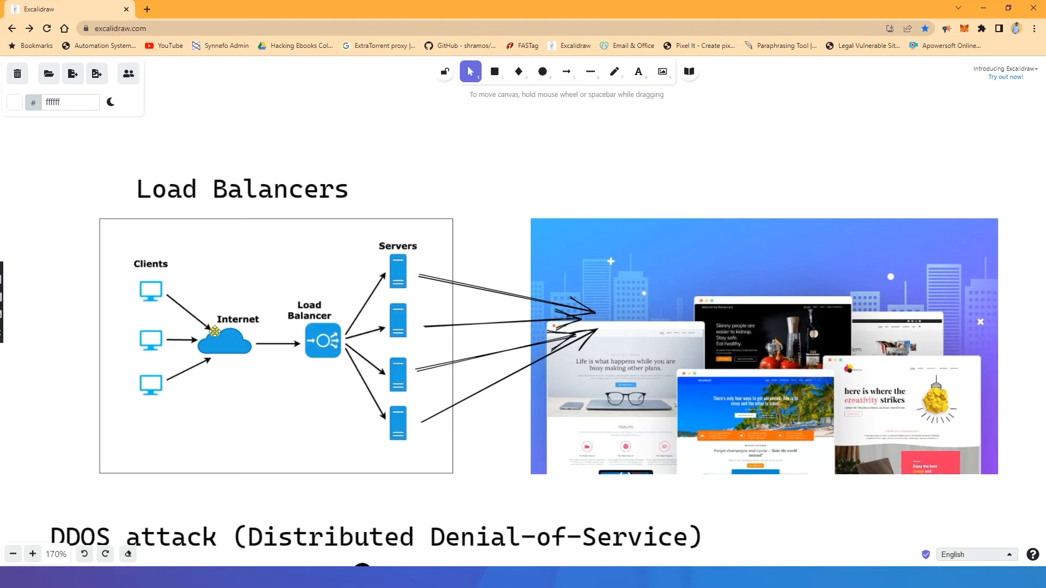
mouse_move(318, 306)
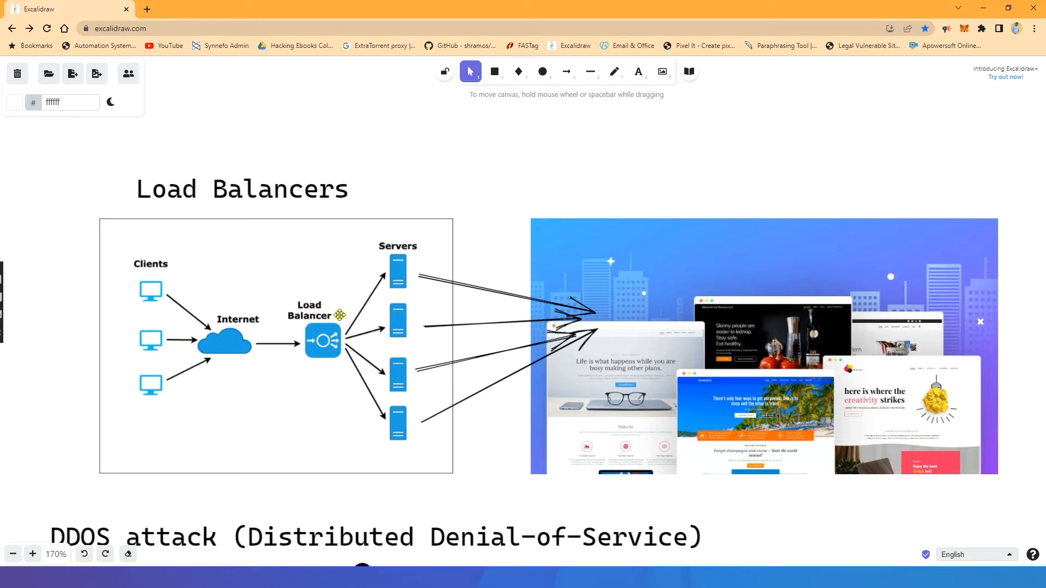
mouse_move(346, 317)
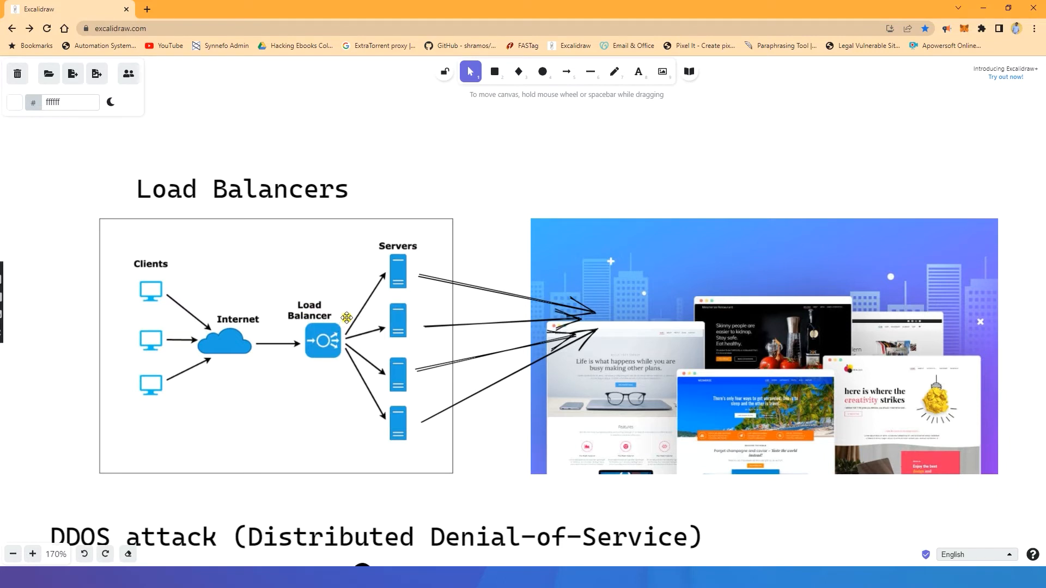
mouse_move(130, 261)
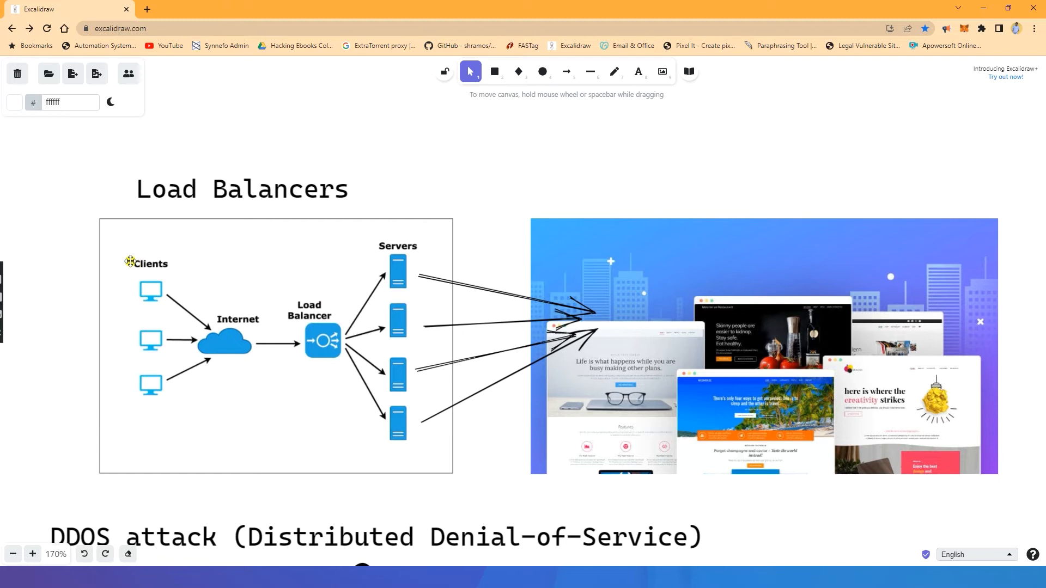
mouse_move(145, 267)
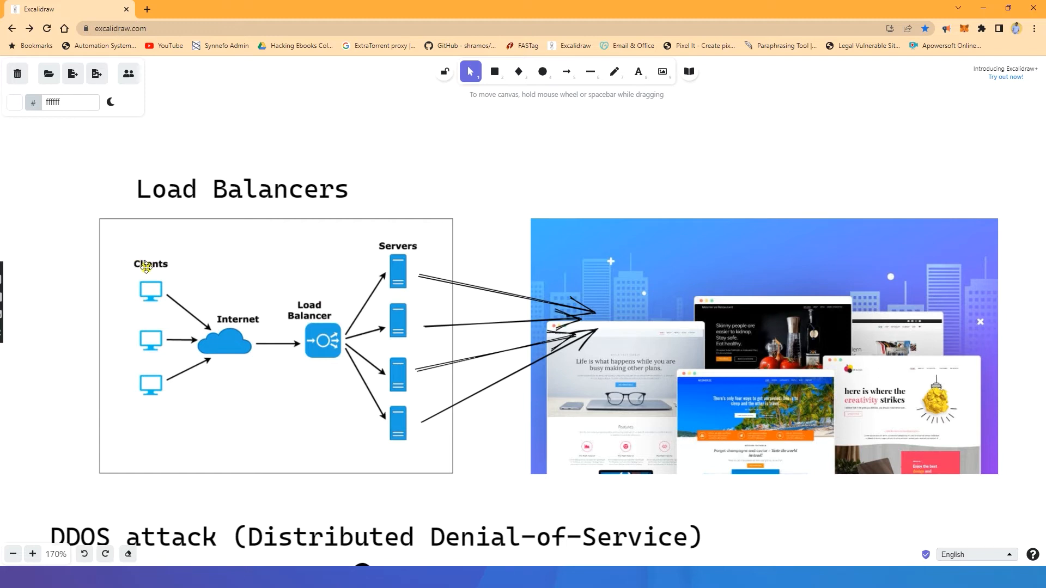
mouse_move(281, 345)
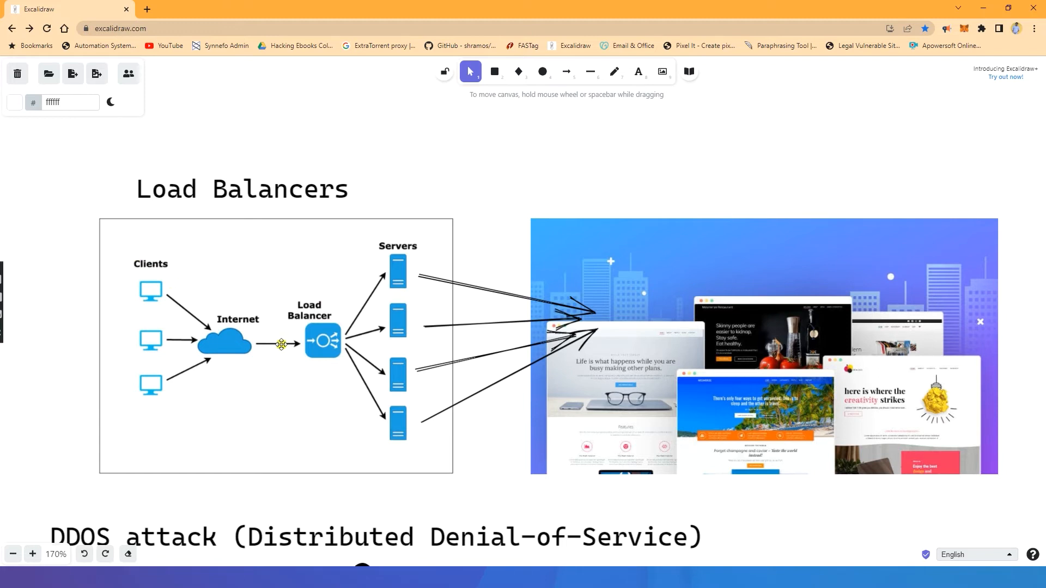
mouse_move(398, 261)
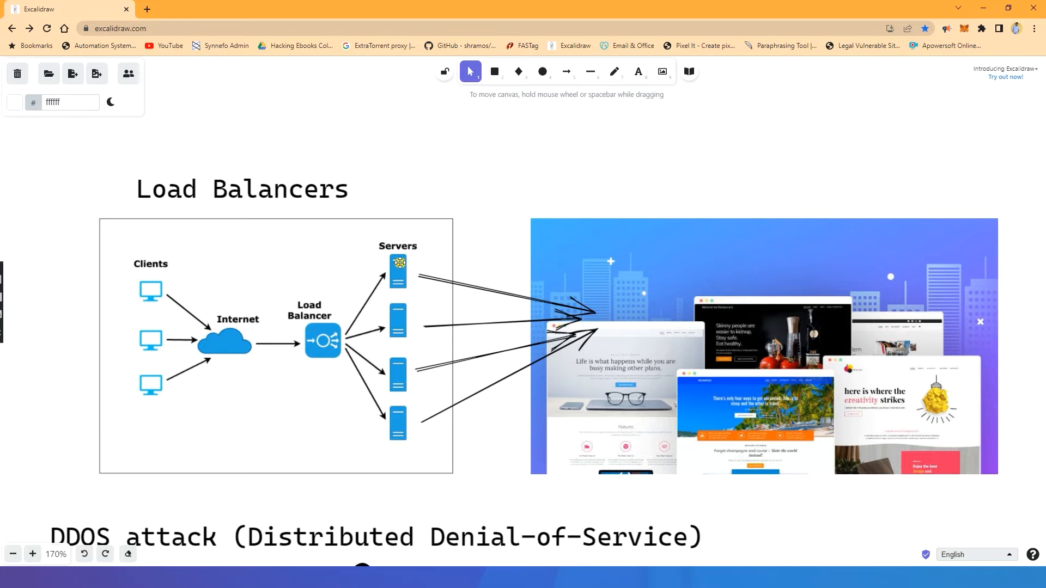
mouse_move(384, 385)
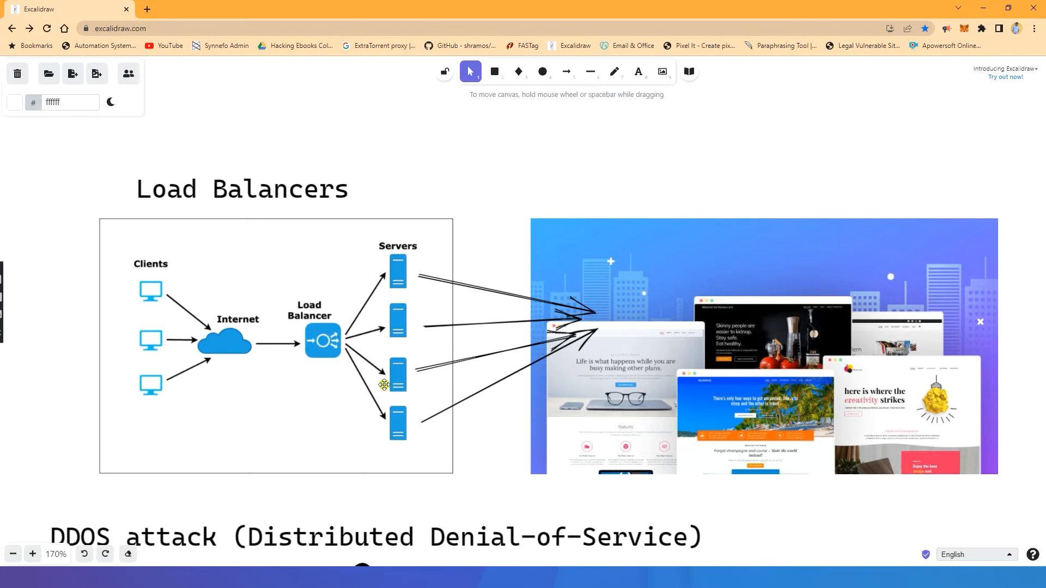
mouse_move(401, 332)
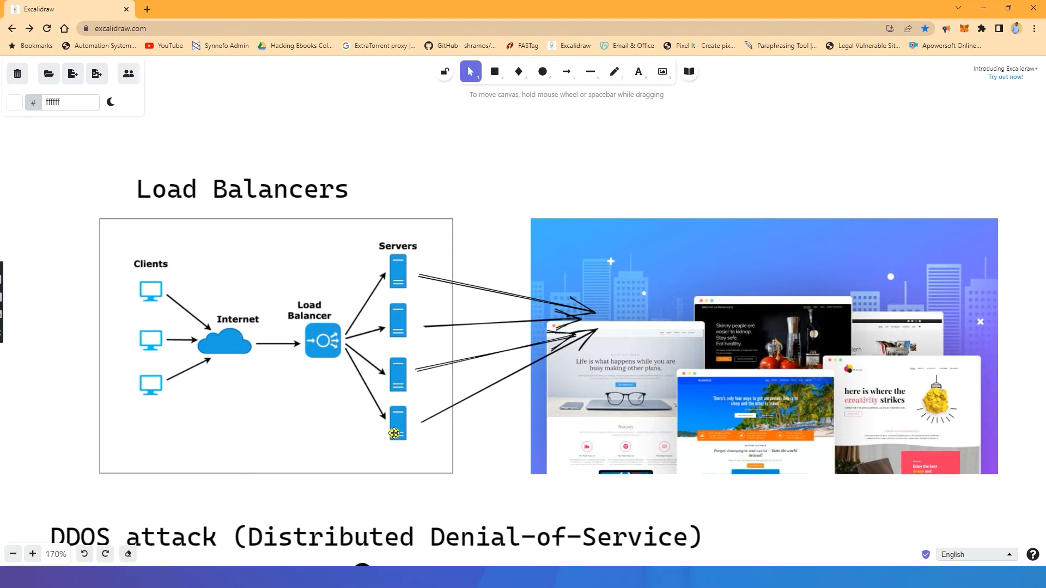
mouse_move(383, 268)
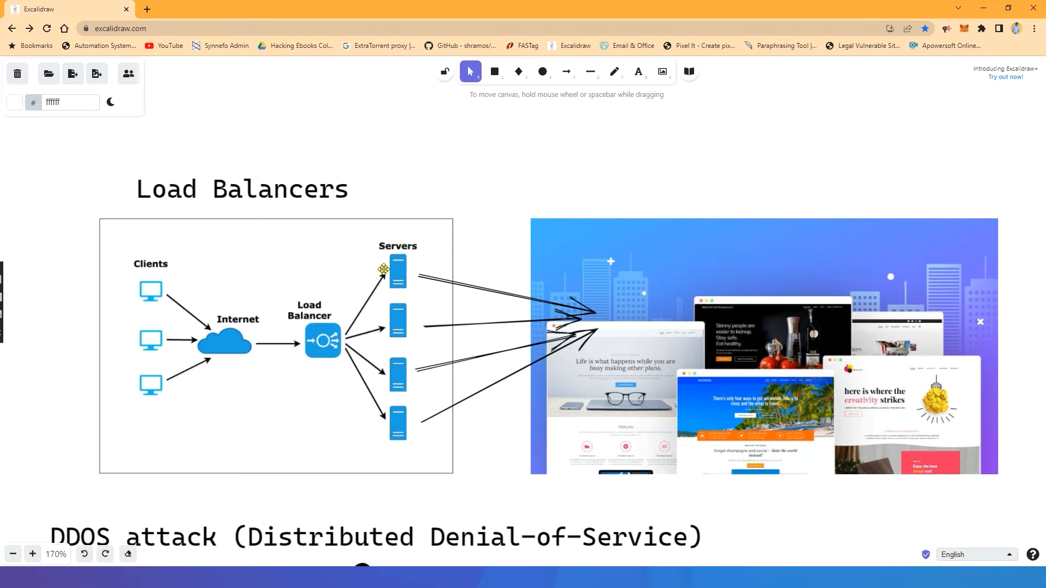
mouse_move(378, 307)
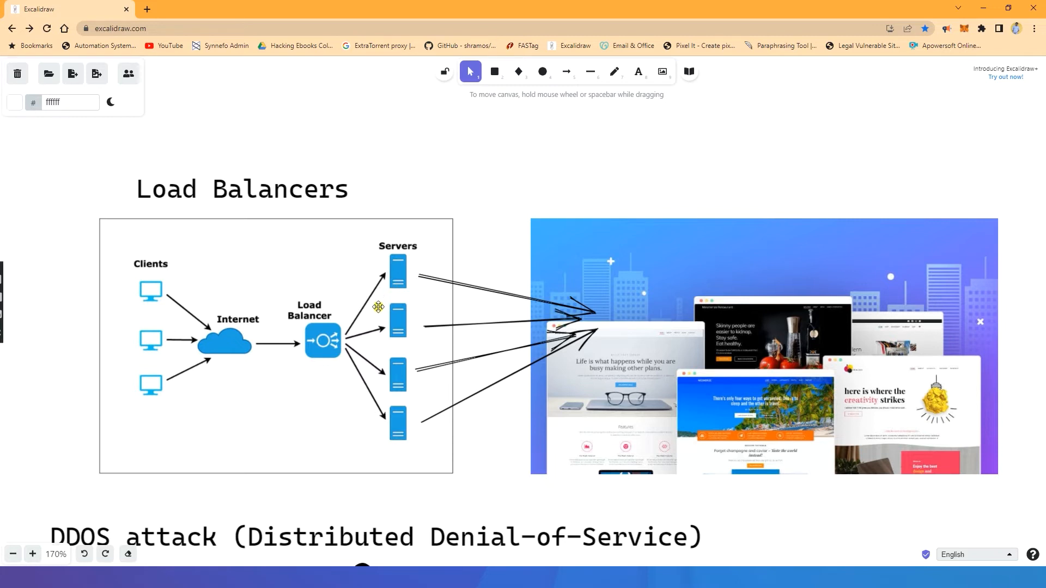
mouse_move(405, 400)
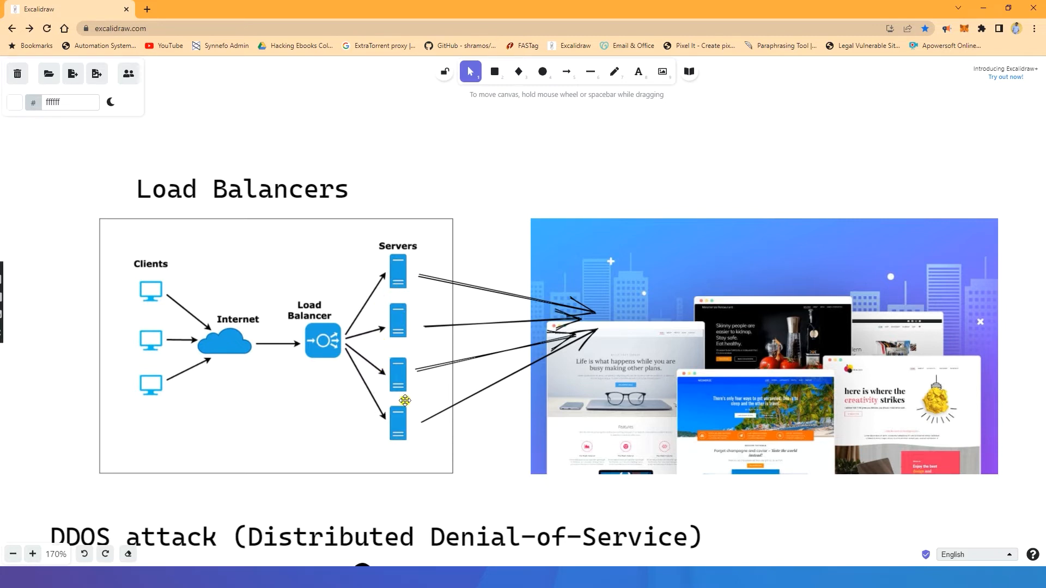
mouse_move(360, 395)
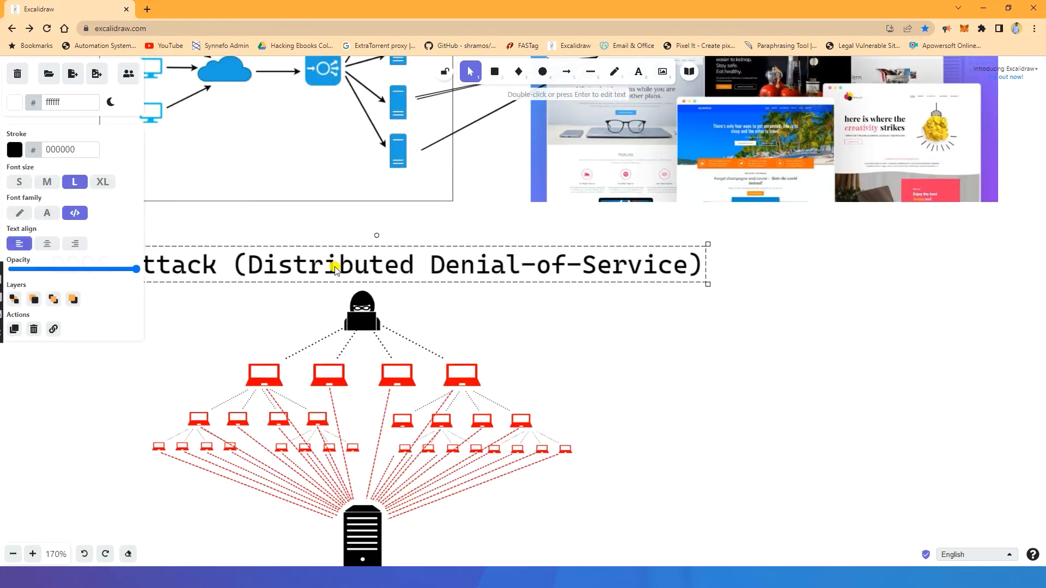
Scroll down the board to the DDoS attack diagram with its Kannada caption.
scroll("down", 3)
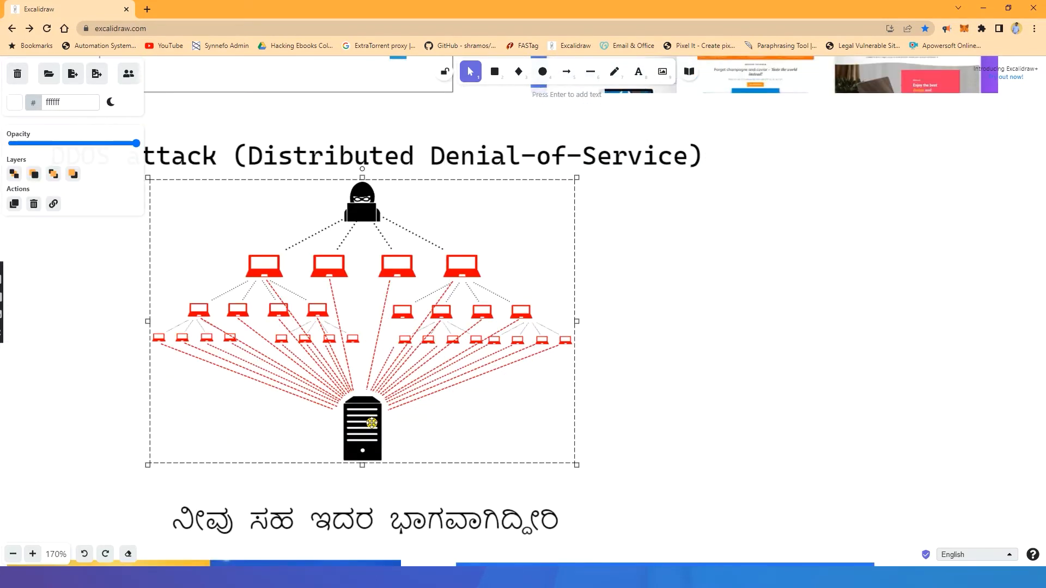
mouse_move(228, 329)
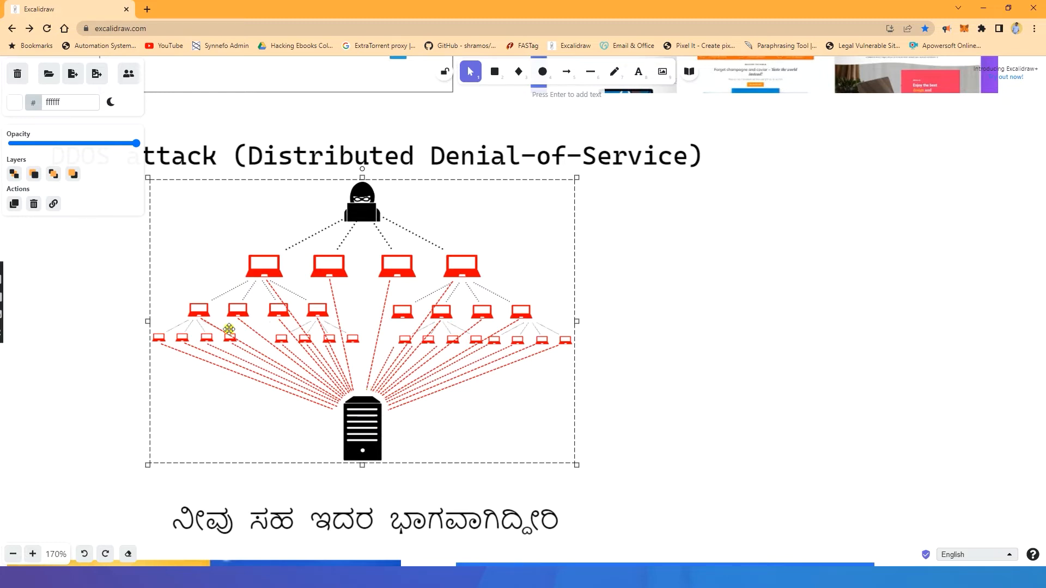
mouse_move(374, 337)
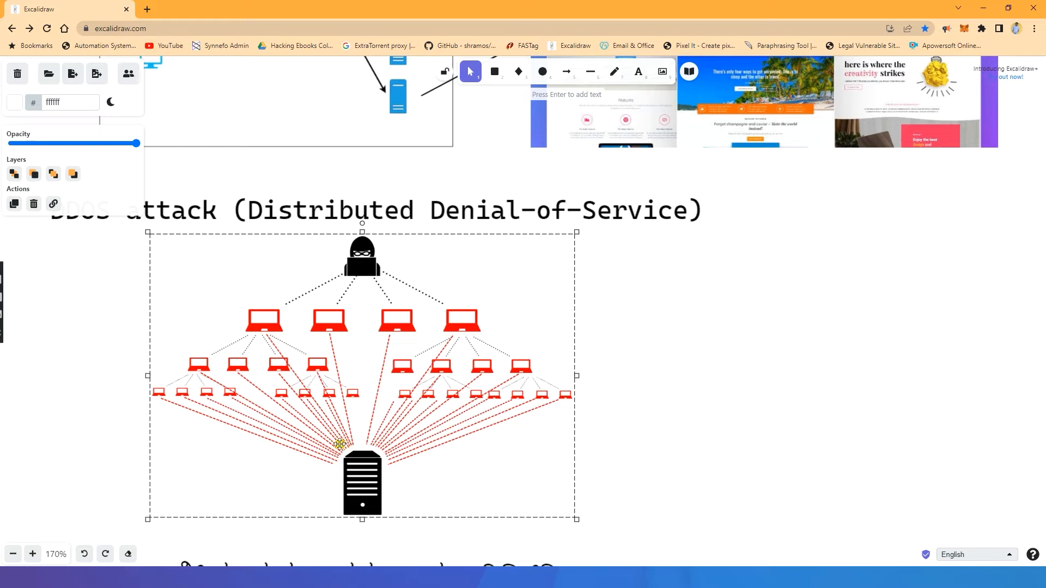
mouse_move(349, 421)
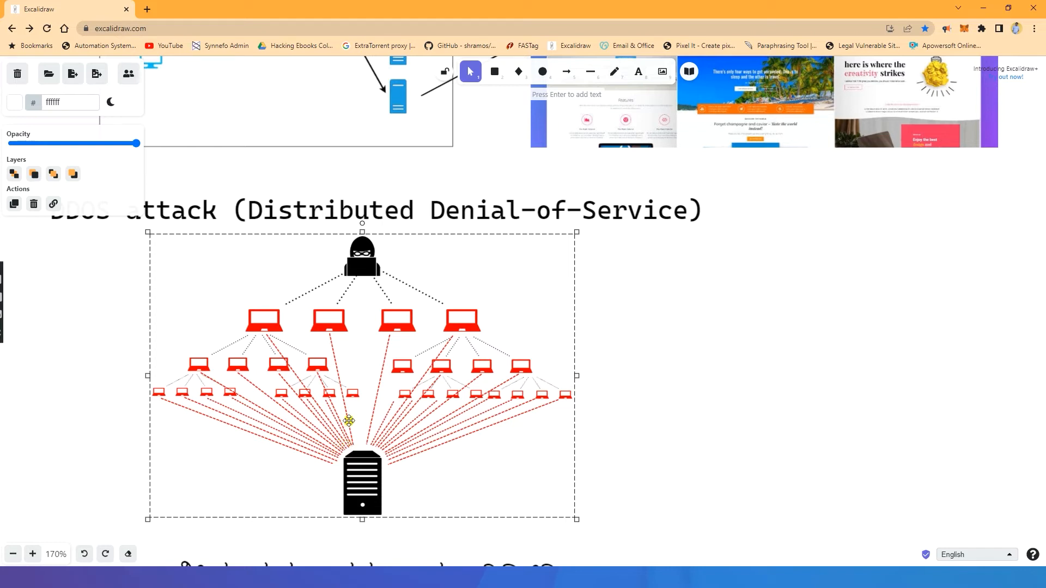
Scroll past the Great Indian Festival banner to the Flipkart surge-error screenshot.
scroll("down", 3)
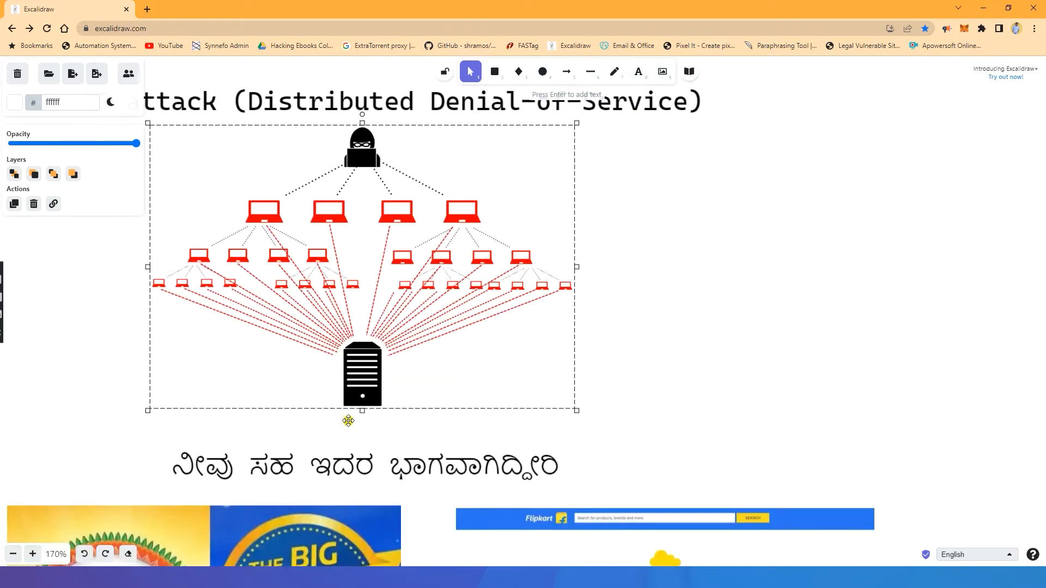
scroll("down", 3)
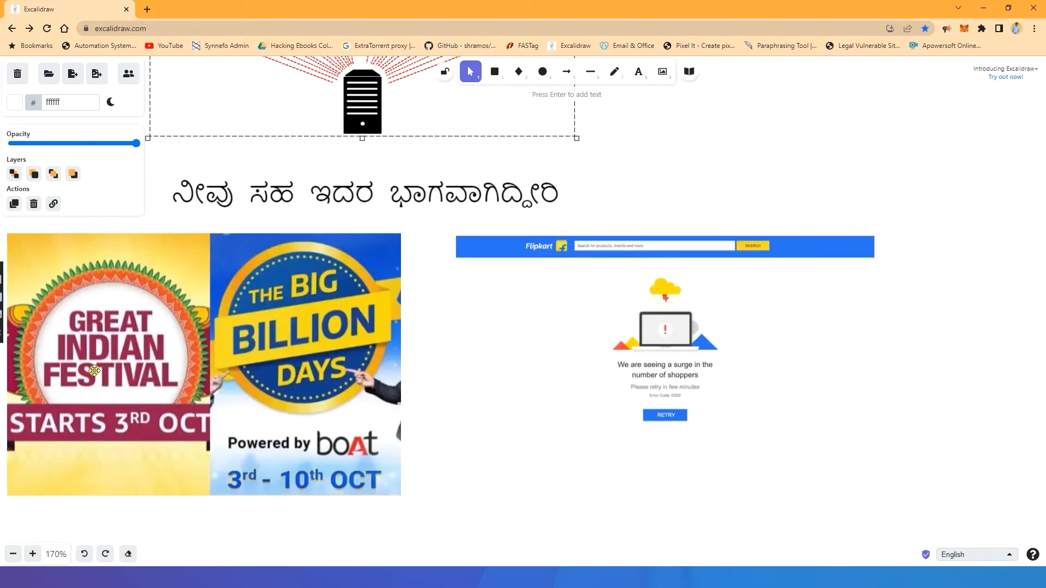
mouse_move(895, 445)
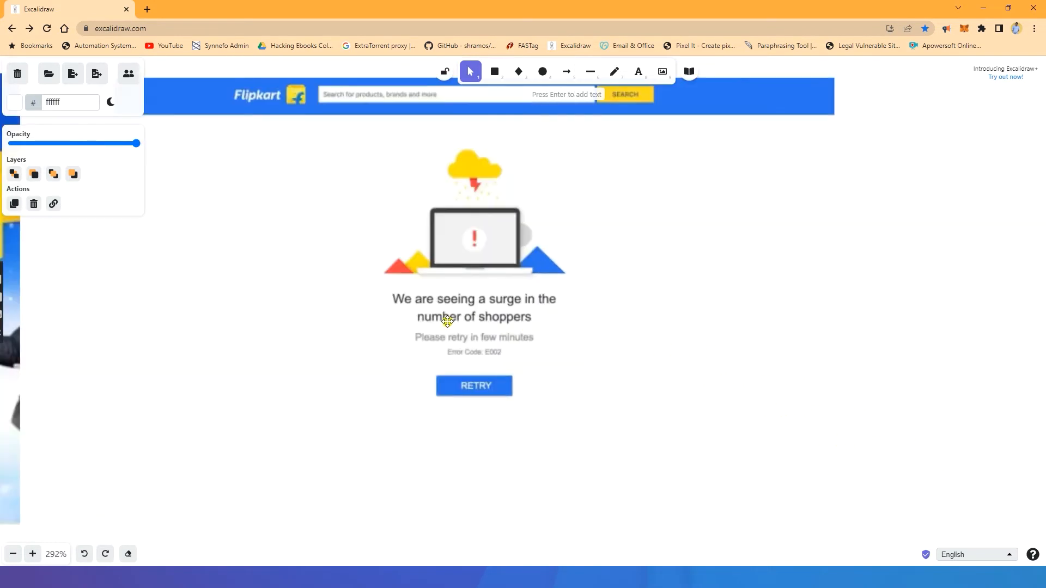
mouse_move(395, 320)
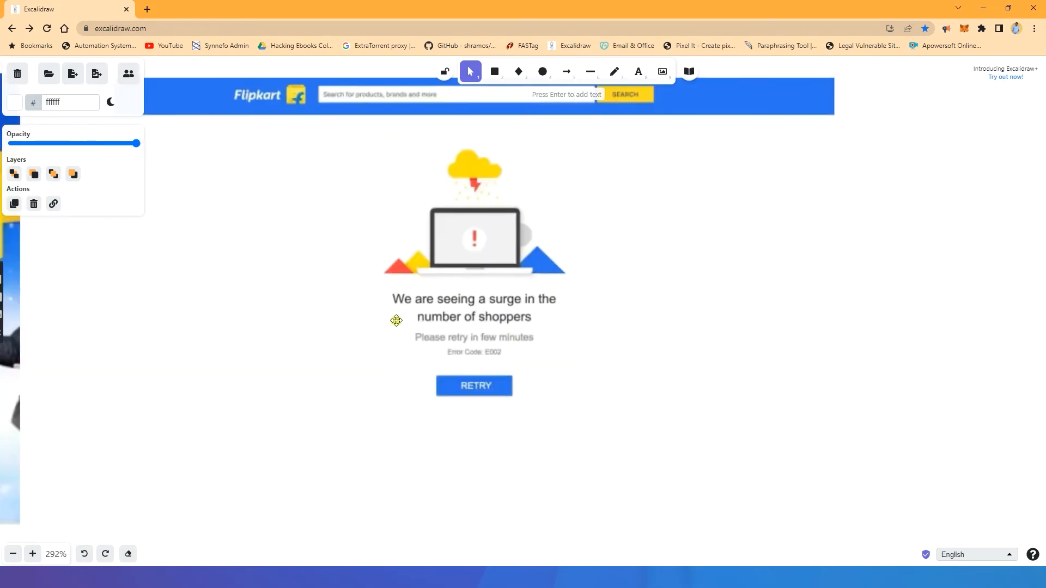
mouse_move(336, 319)
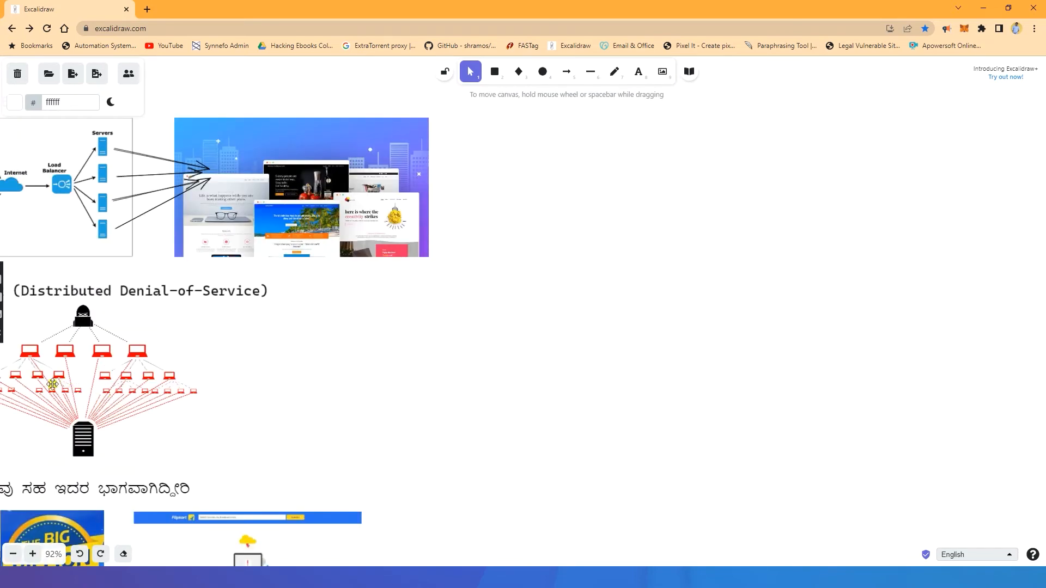
mouse_move(100, 443)
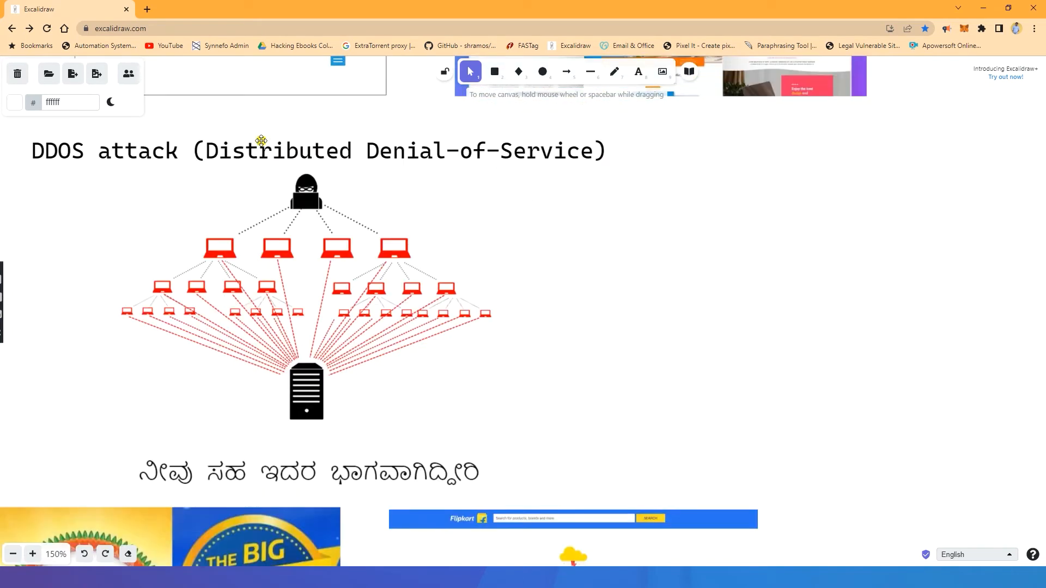
Scroll down the board to the Application Gateway WAF diagram blocking XSS and SQL injection.
scroll("down", 3)
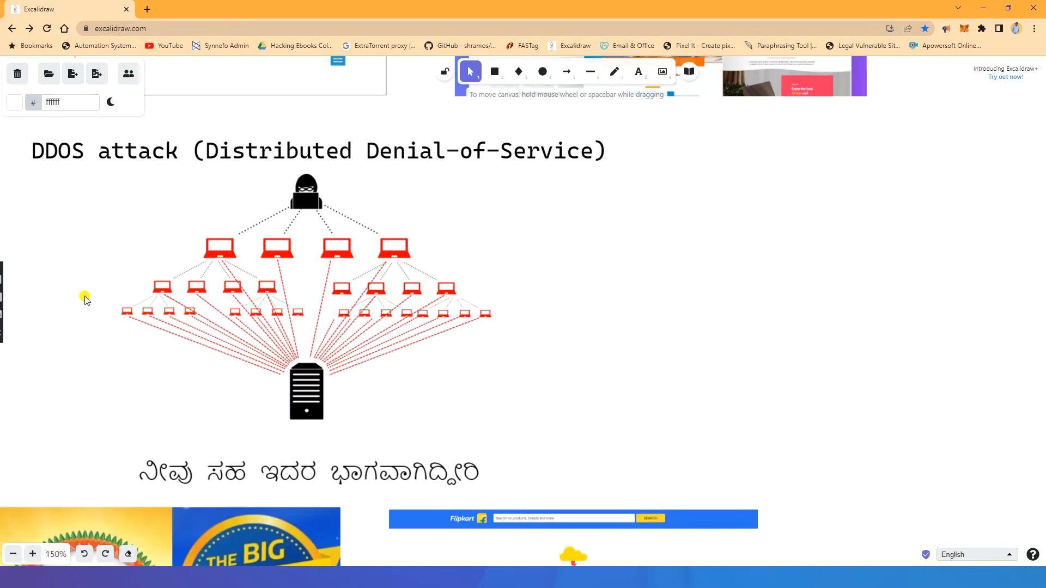
mouse_move(145, 291)
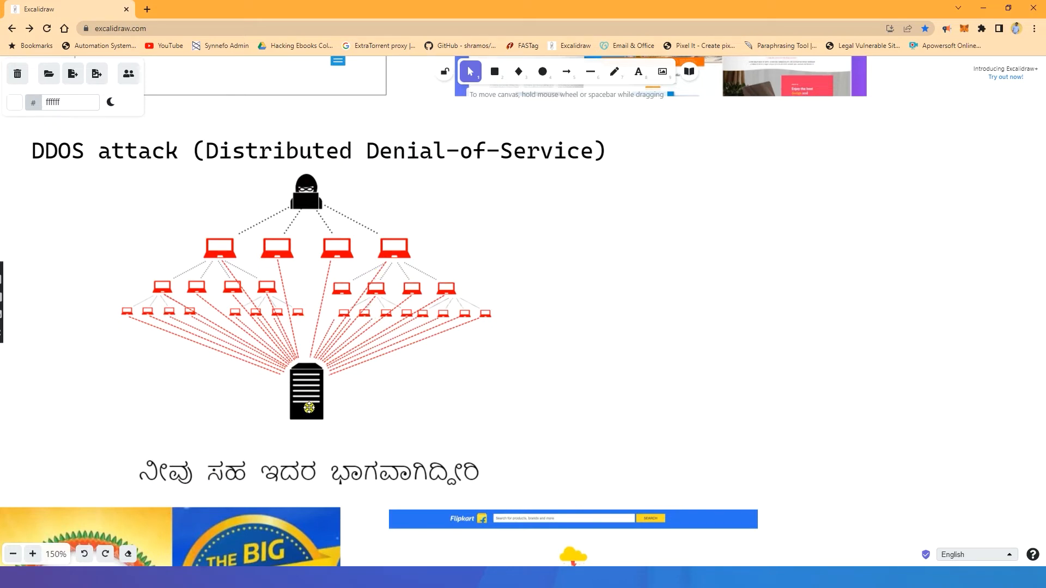
scroll("down", 3)
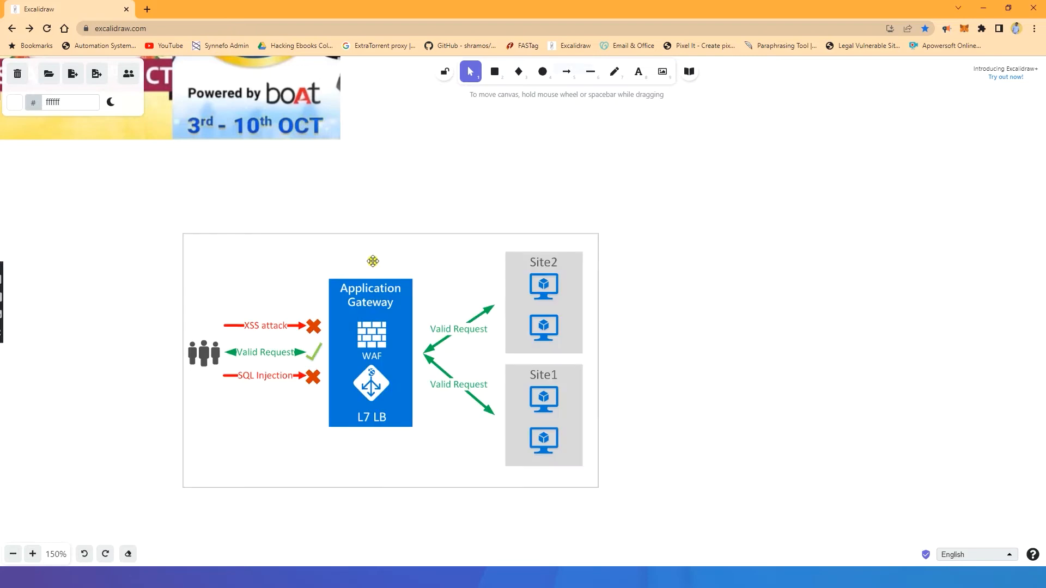
mouse_move(546, 249)
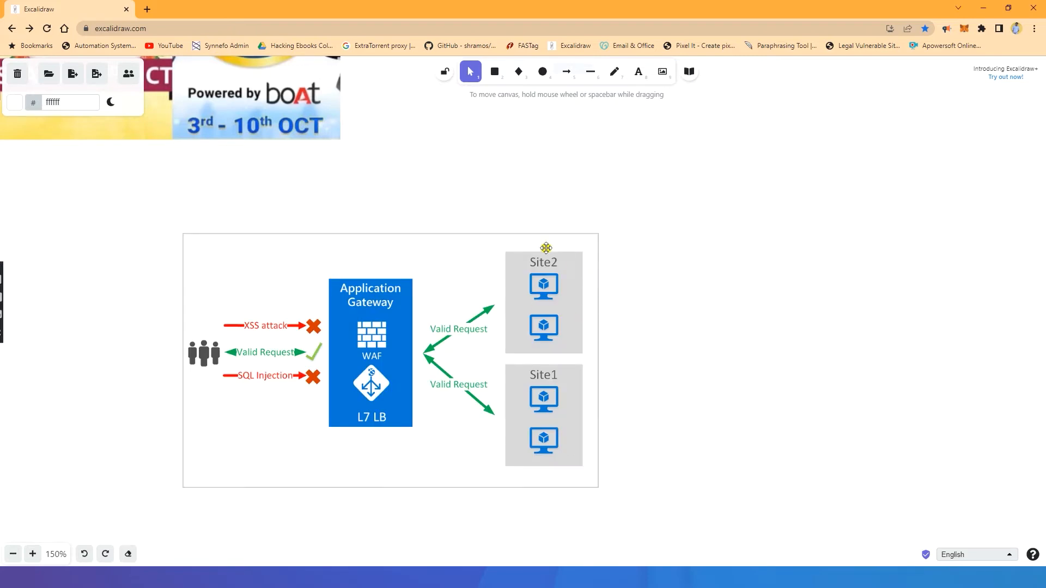
mouse_move(495, 463)
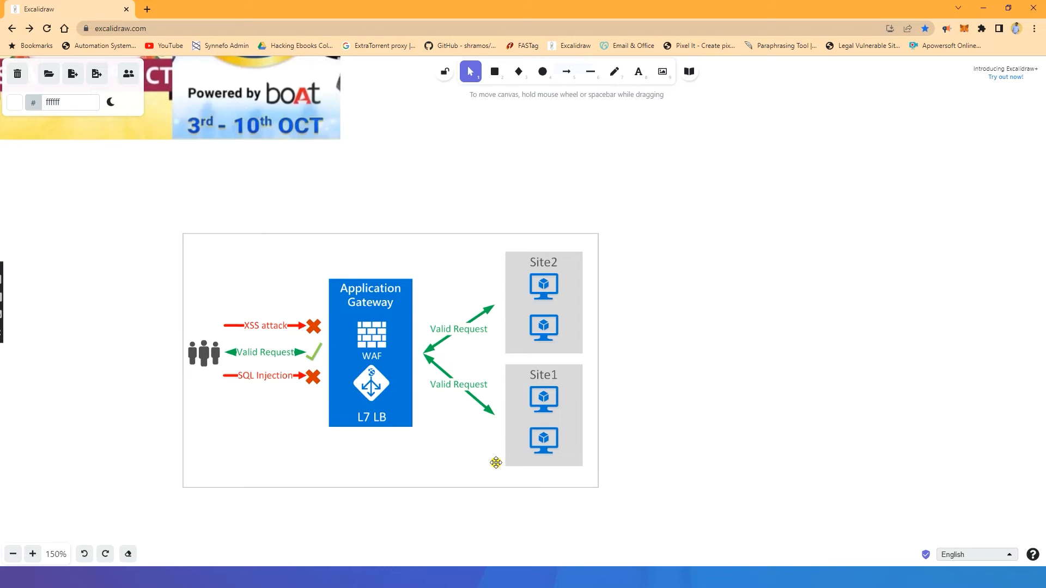
mouse_move(494, 463)
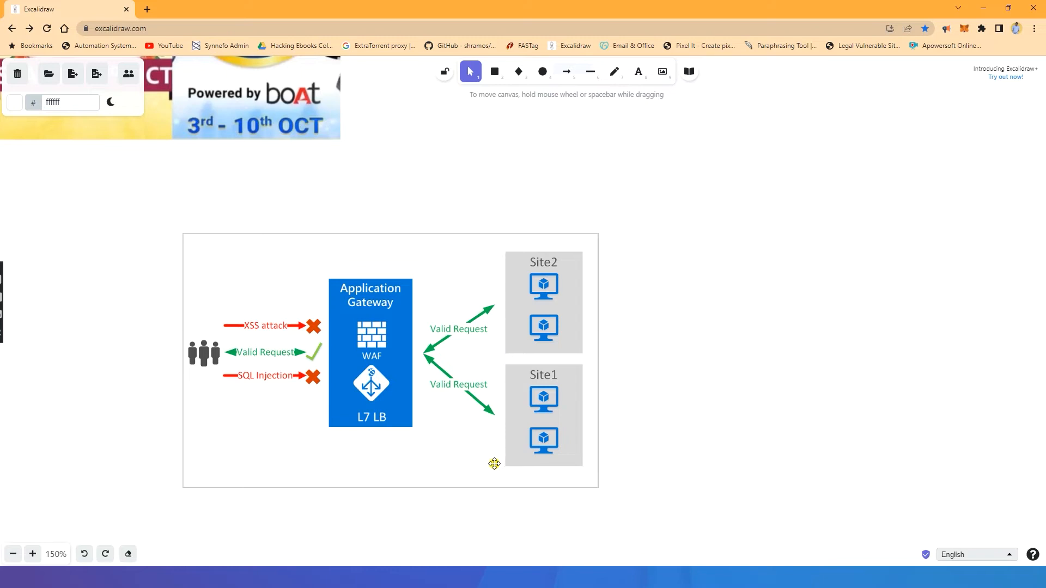
mouse_move(309, 356)
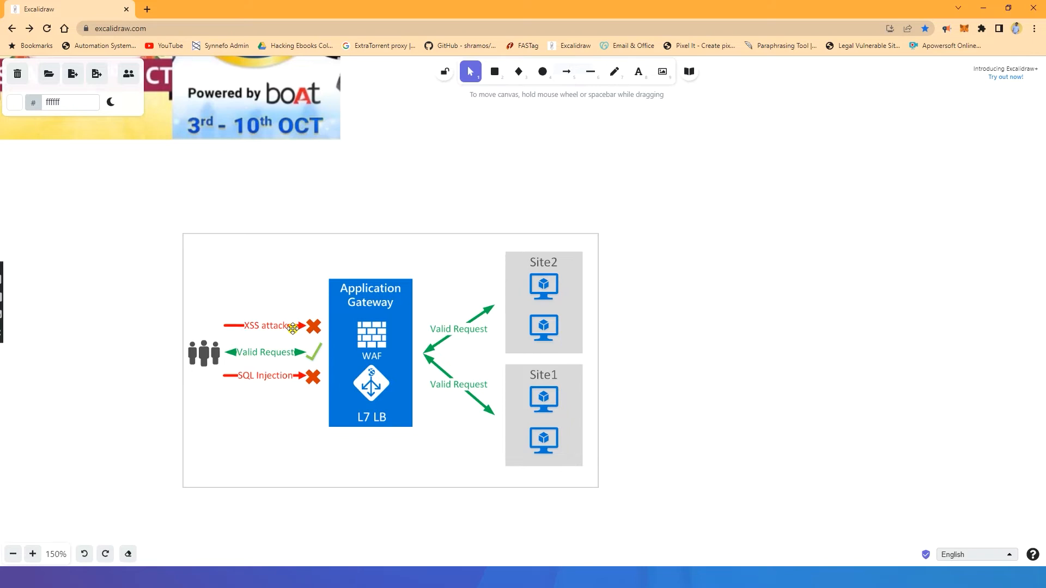
mouse_move(360, 257)
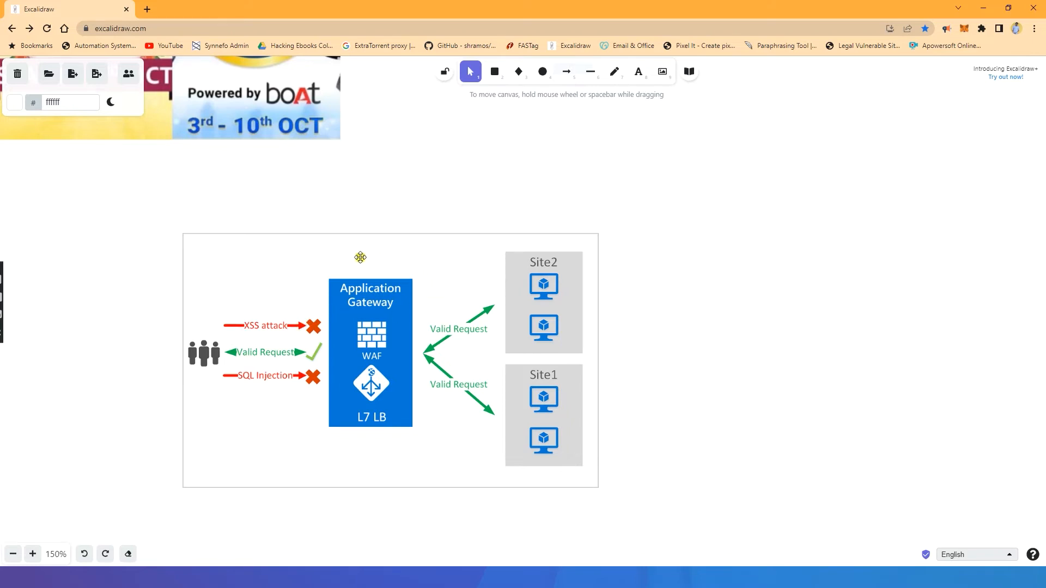
mouse_move(312, 382)
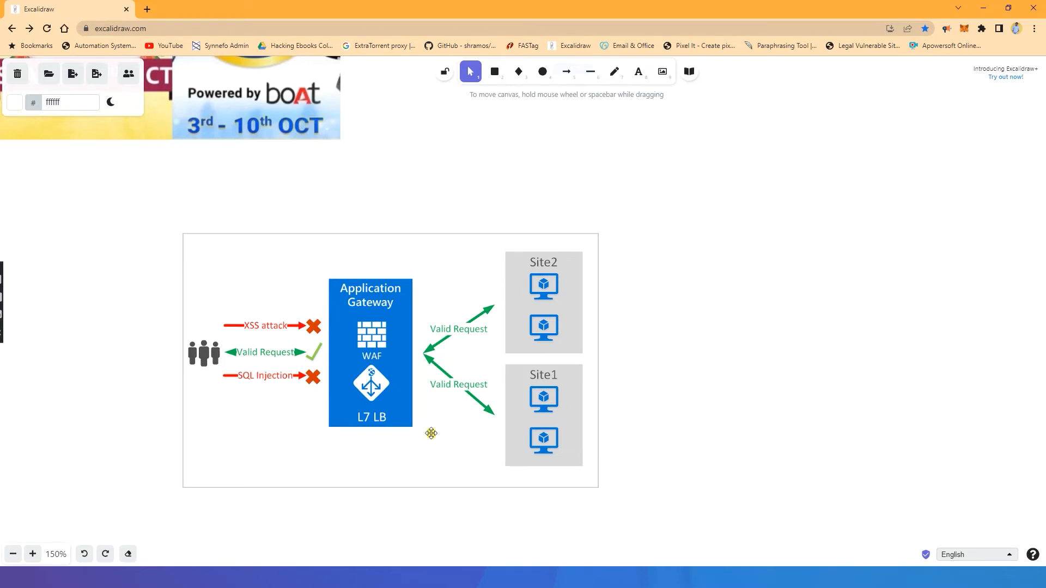
mouse_move(323, 265)
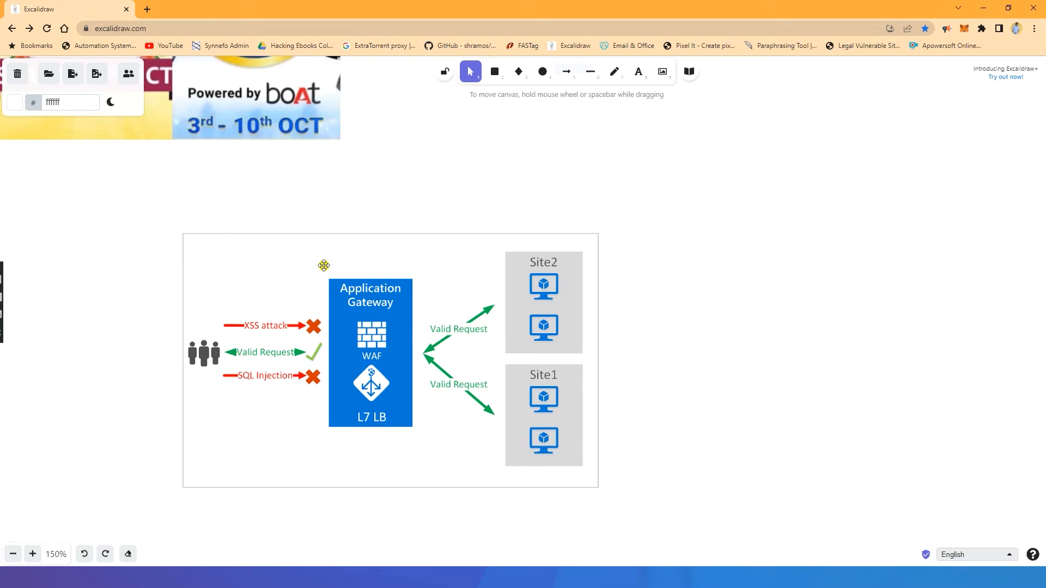
mouse_move(299, 265)
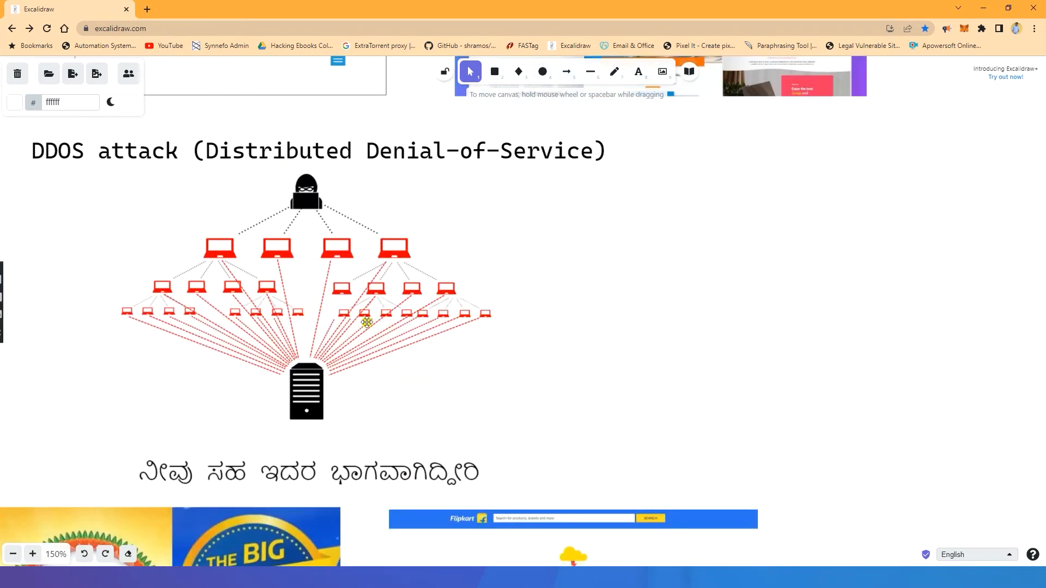
Scroll through the DDoS and Flipkart images back to the WAF diagram.
scroll("down", 3)
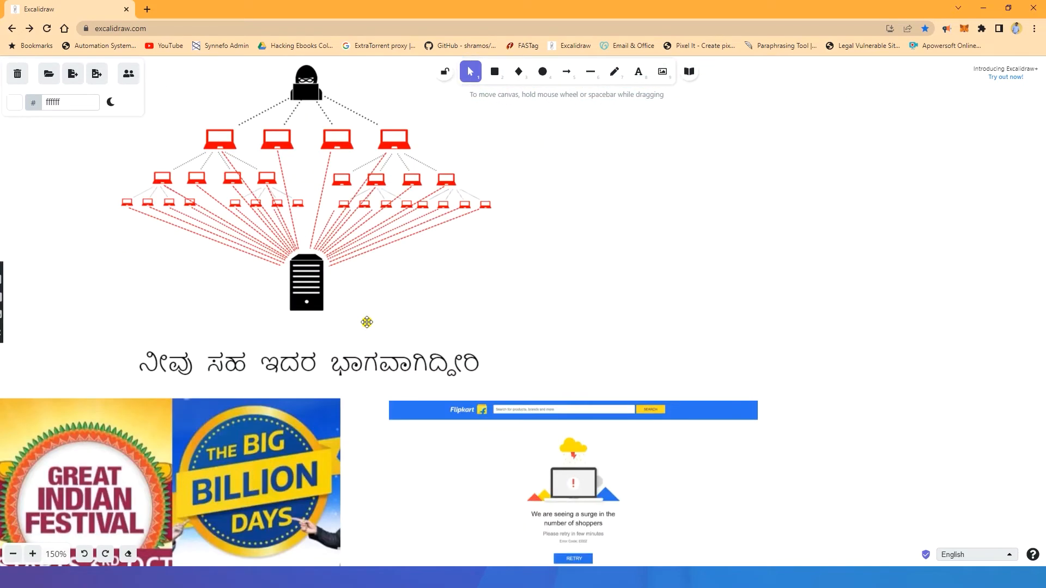
scroll("down", 3)
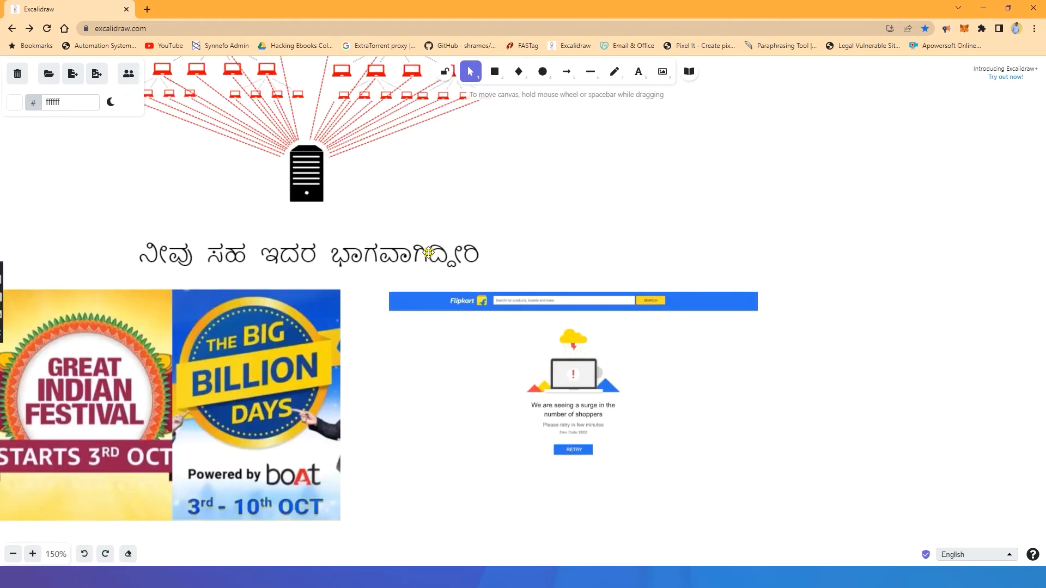
scroll("down", 3)
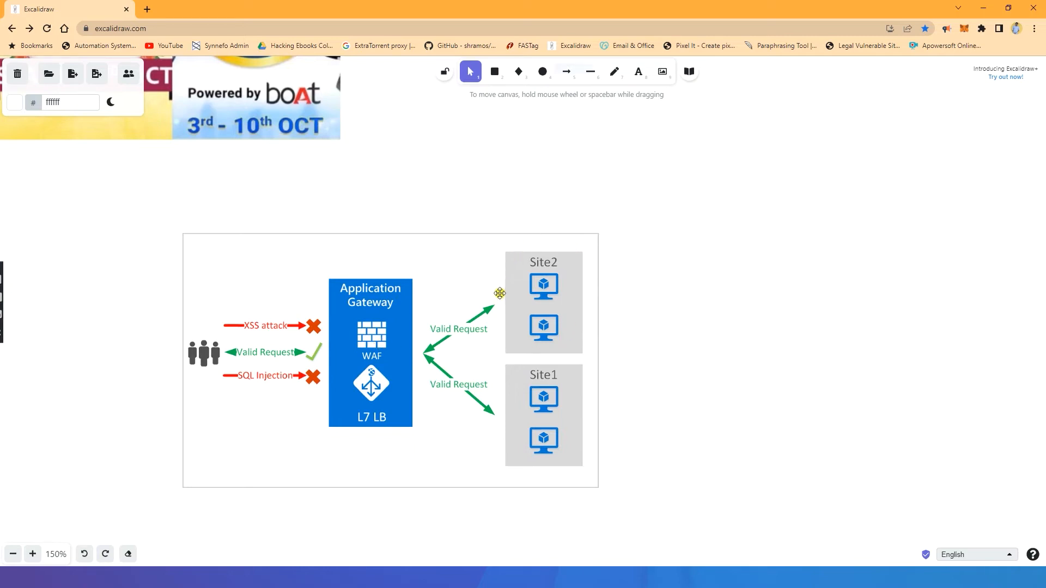
mouse_move(482, 469)
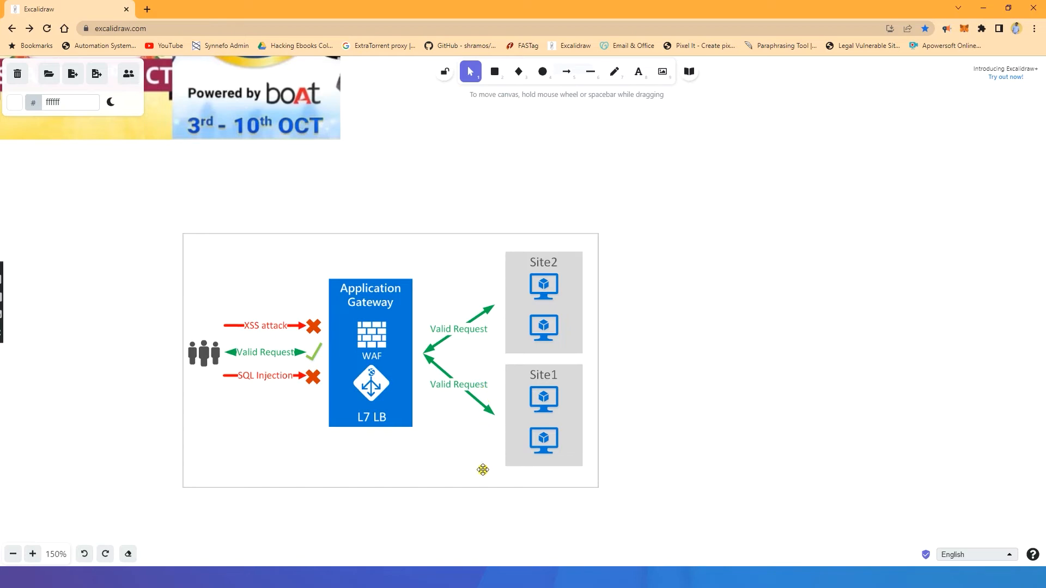
mouse_move(588, 484)
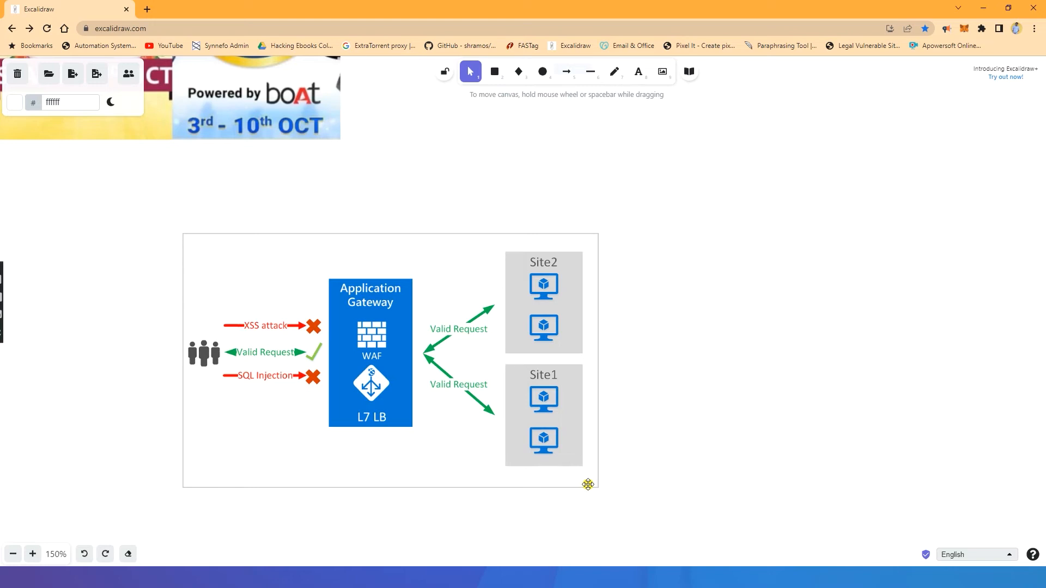
mouse_move(583, 427)
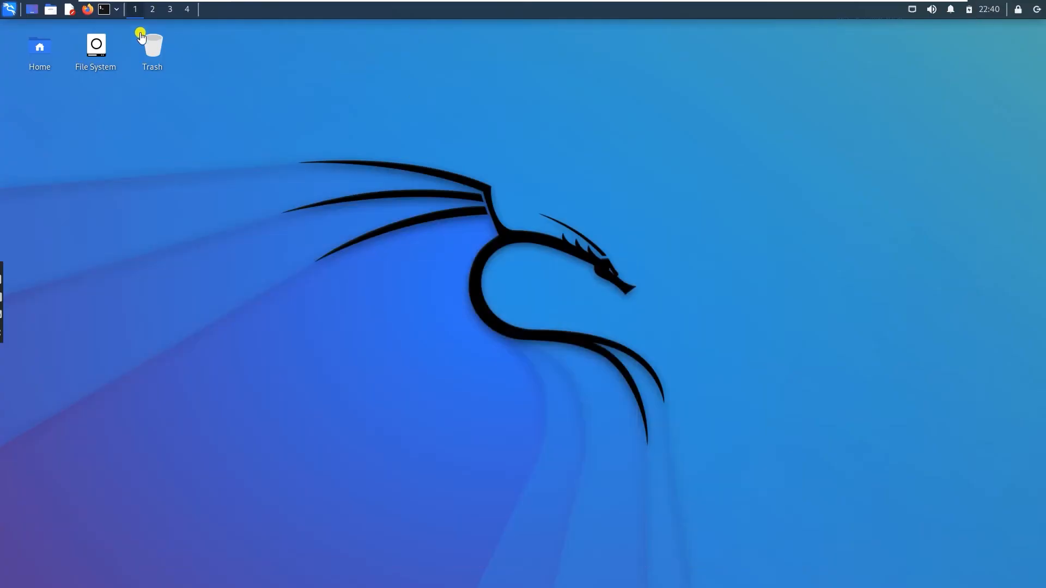
Open a terminal, type 'lbd tryhackme.com' and scroll the lbd output.
left_click(9, 9)
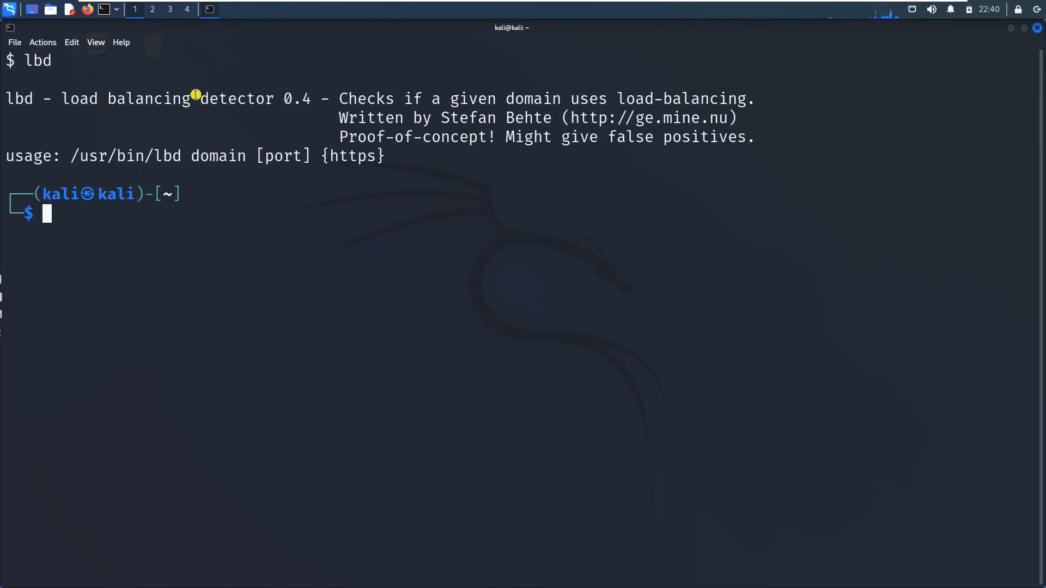
mouse_move(469, 183)
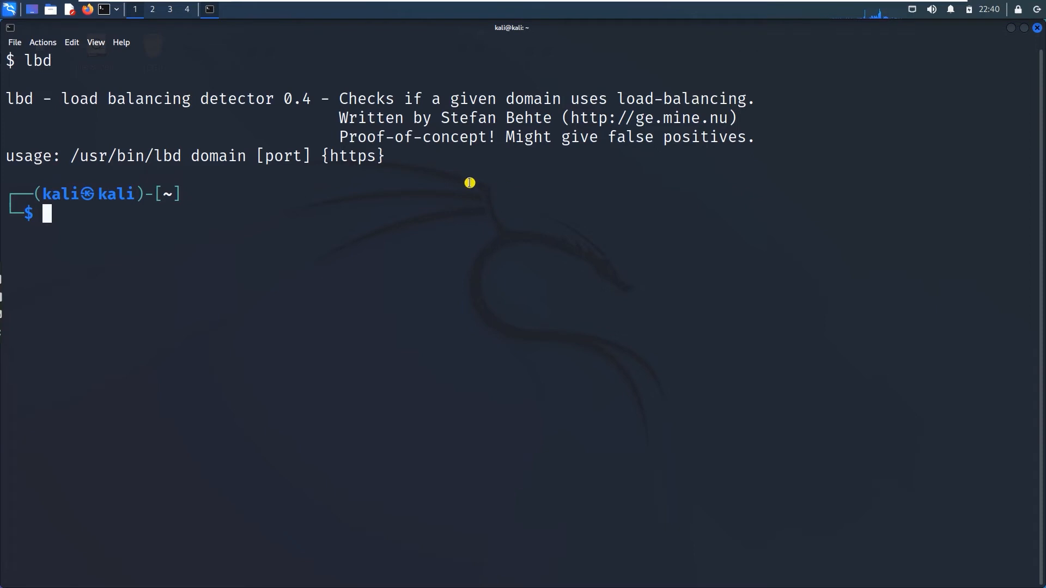
type("lbd tryhackme.com")
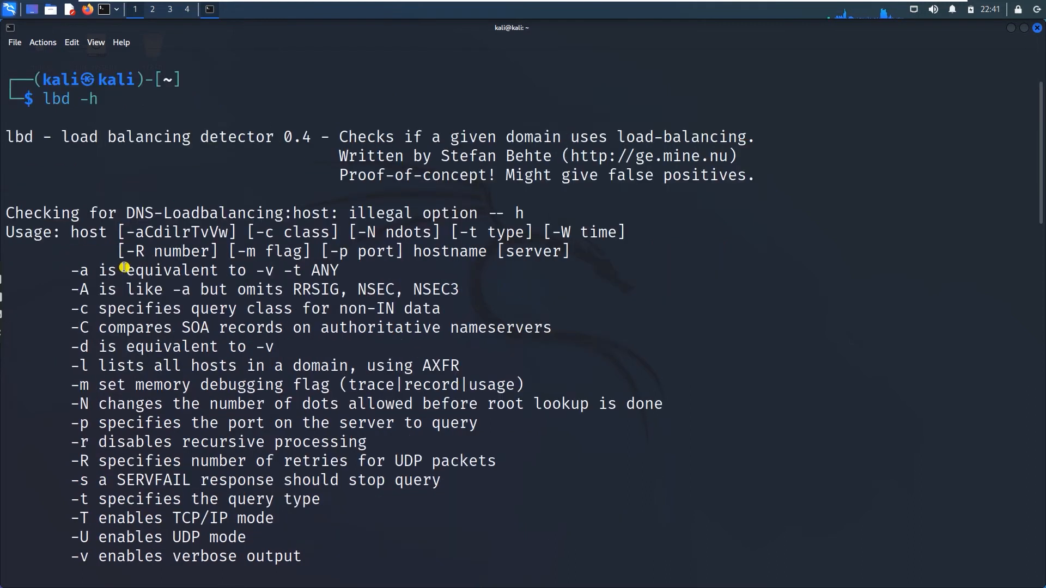
scroll("down", 3)
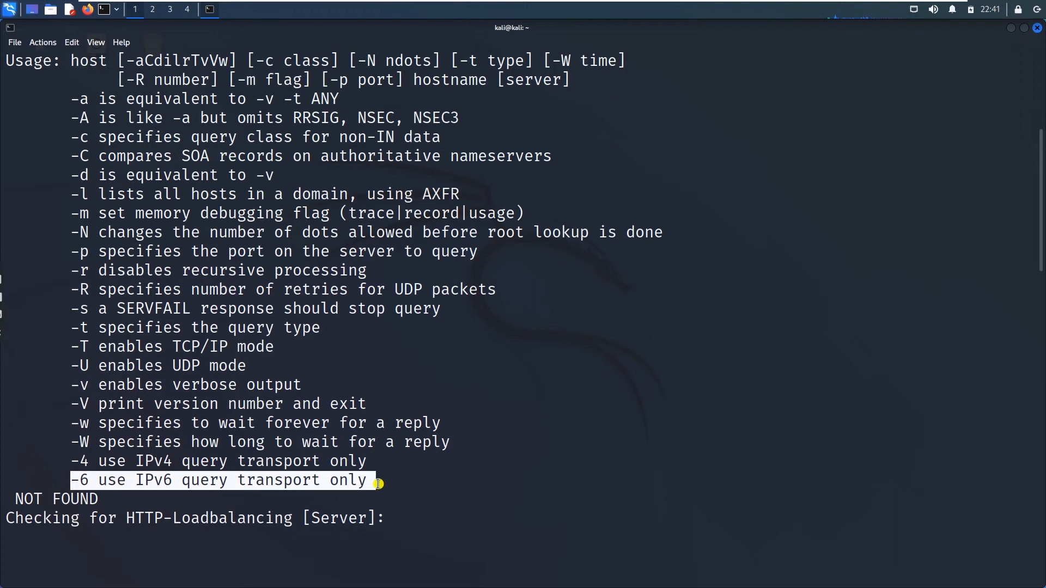
mouse_move(342, 309)
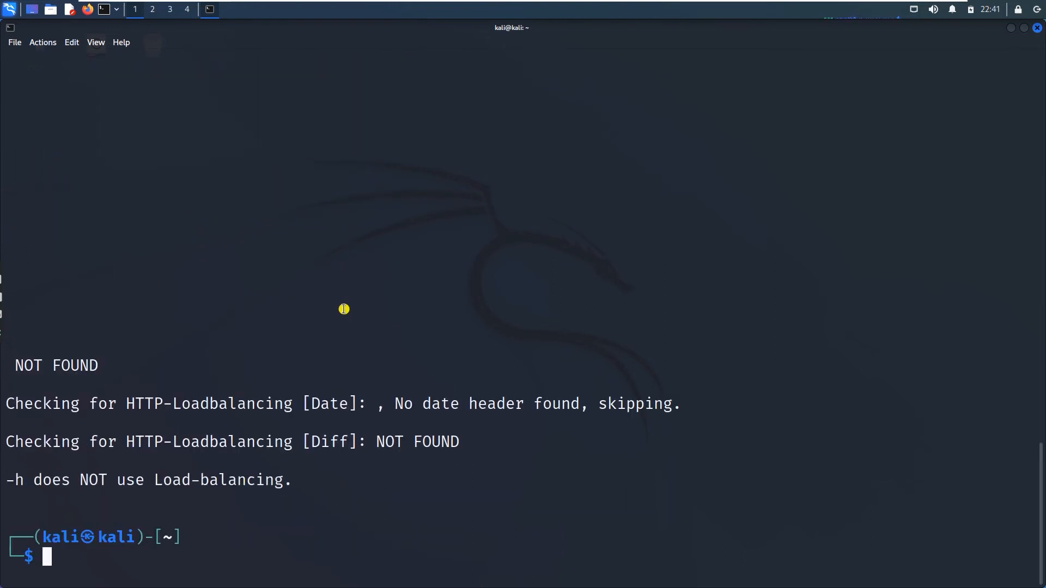
Run the lbd load-balancing check against tryhackme.com.
type("lbd -h")
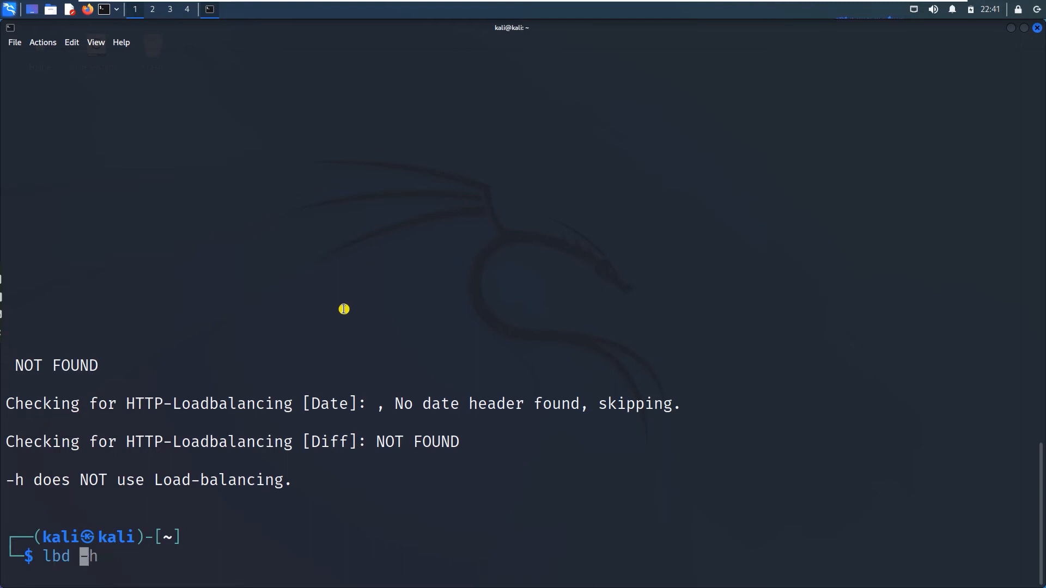
type("tryhackme.com_ips.txt")
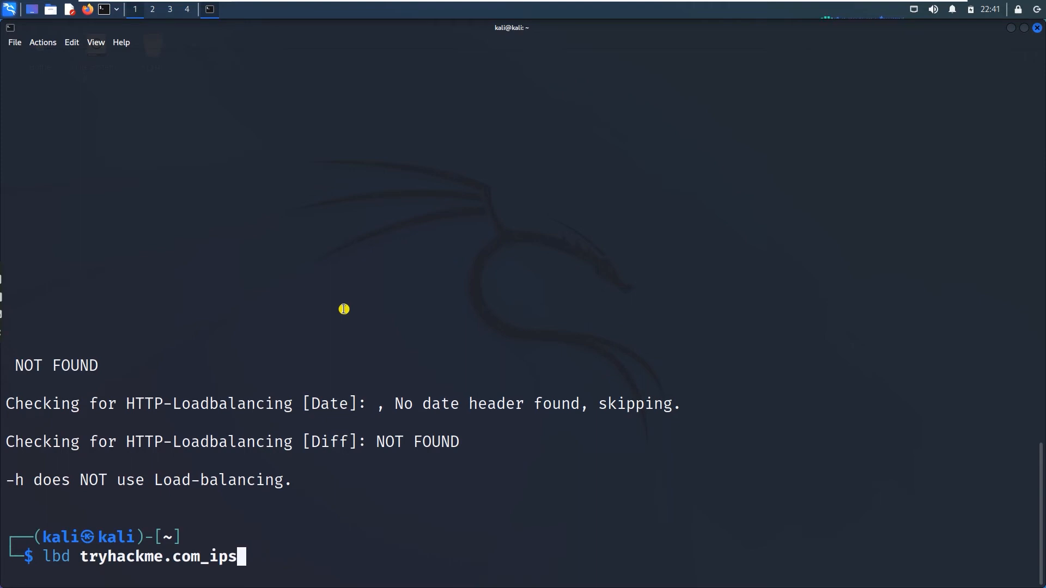
key("Return")
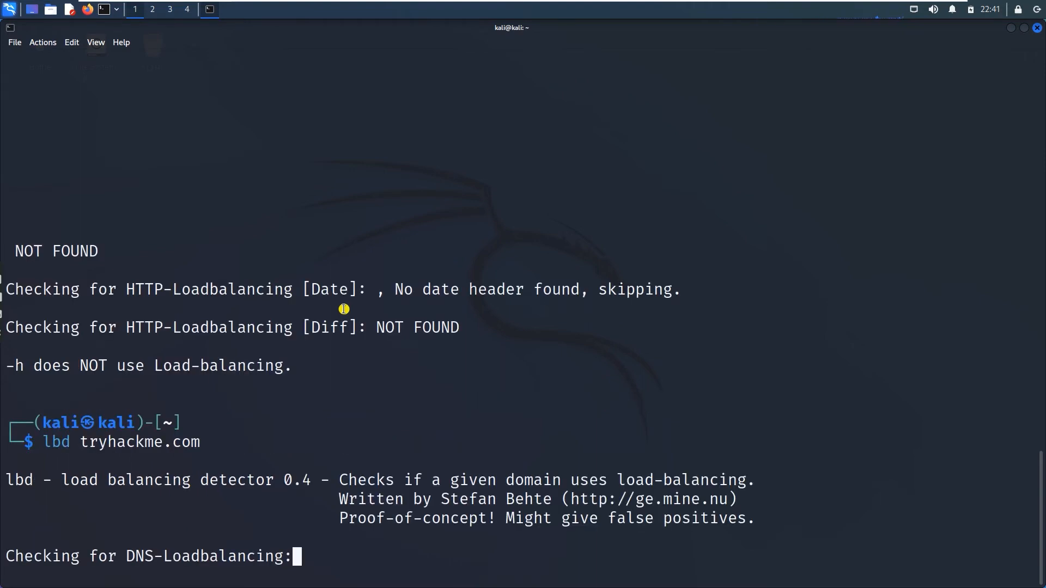
mouse_move(306, 382)
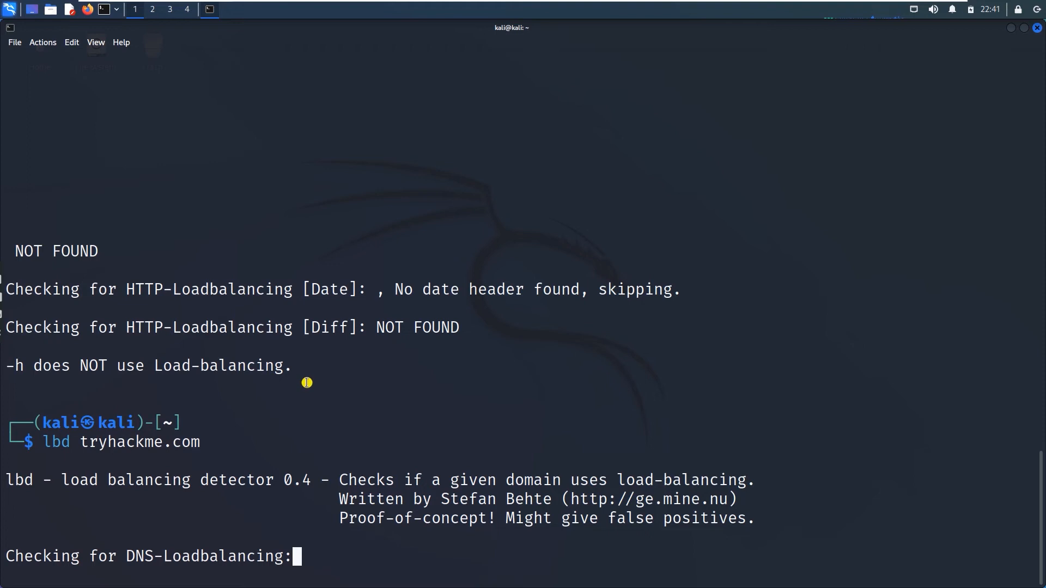
mouse_move(355, 415)
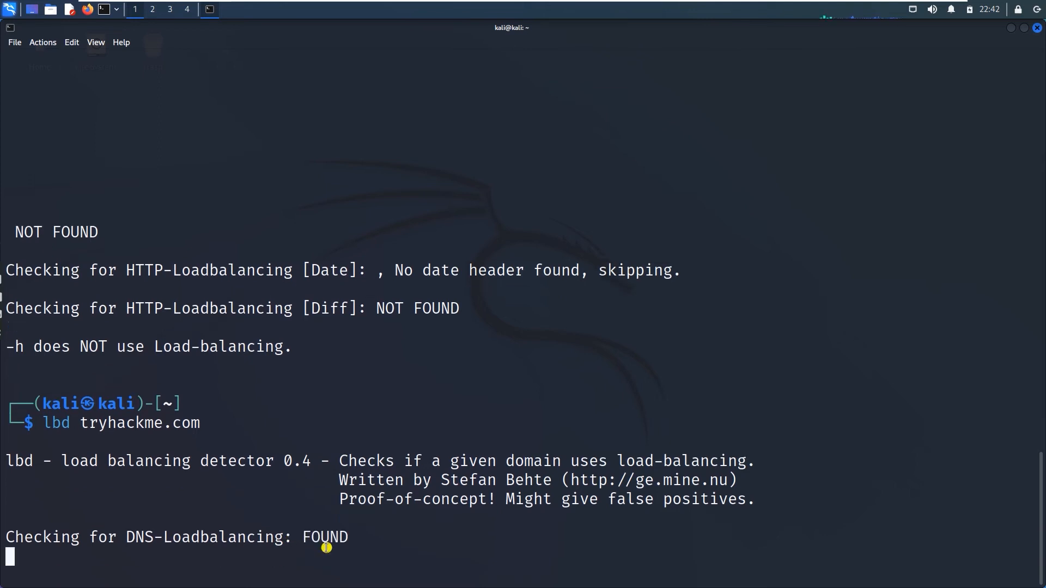
mouse_move(344, 539)
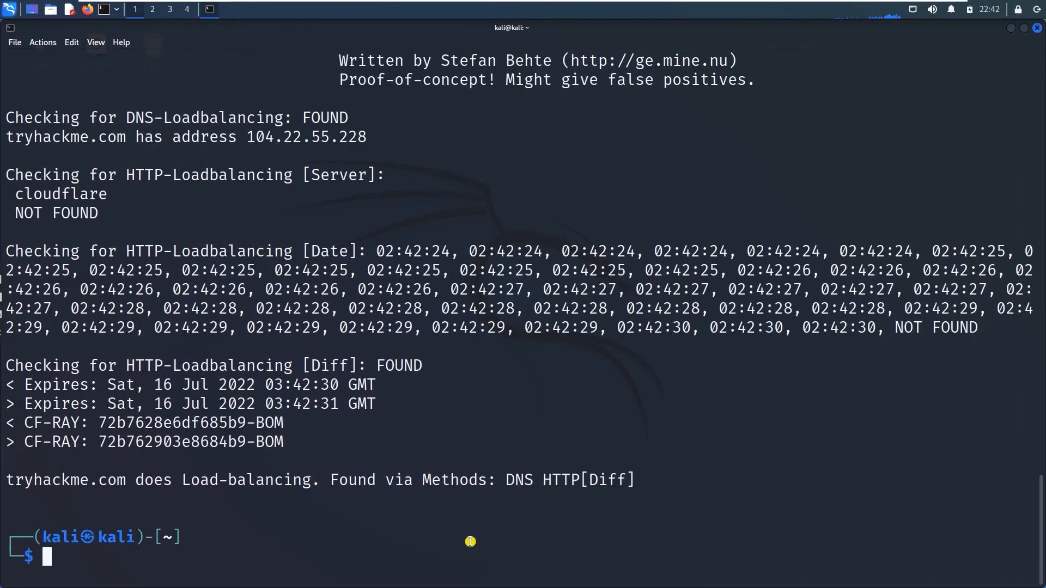
mouse_move(288, 351)
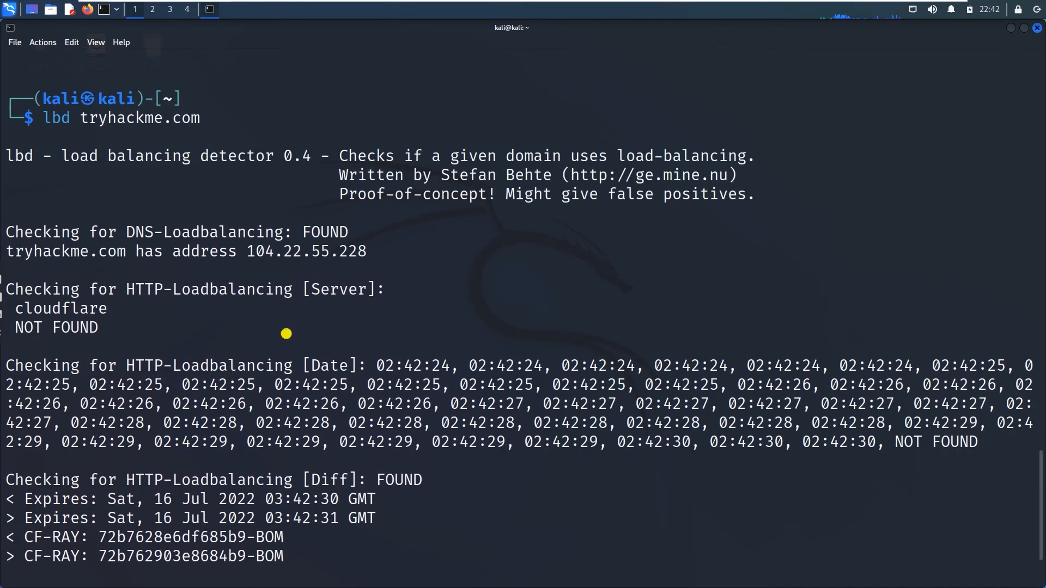
mouse_move(115, 312)
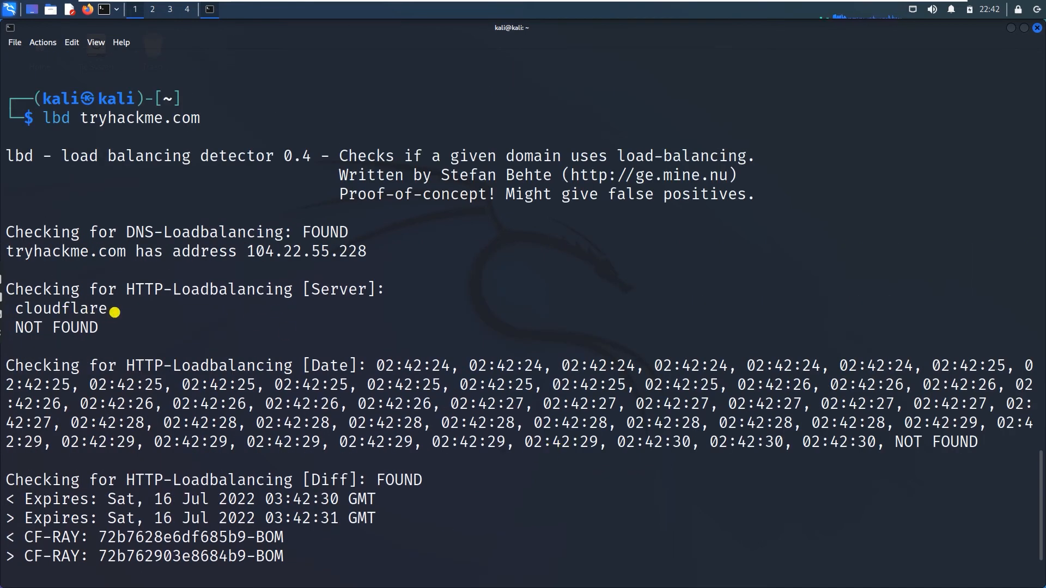
Highlight the cloudflare server header result, review the output, and open a new terminal.
double_click(62, 308)
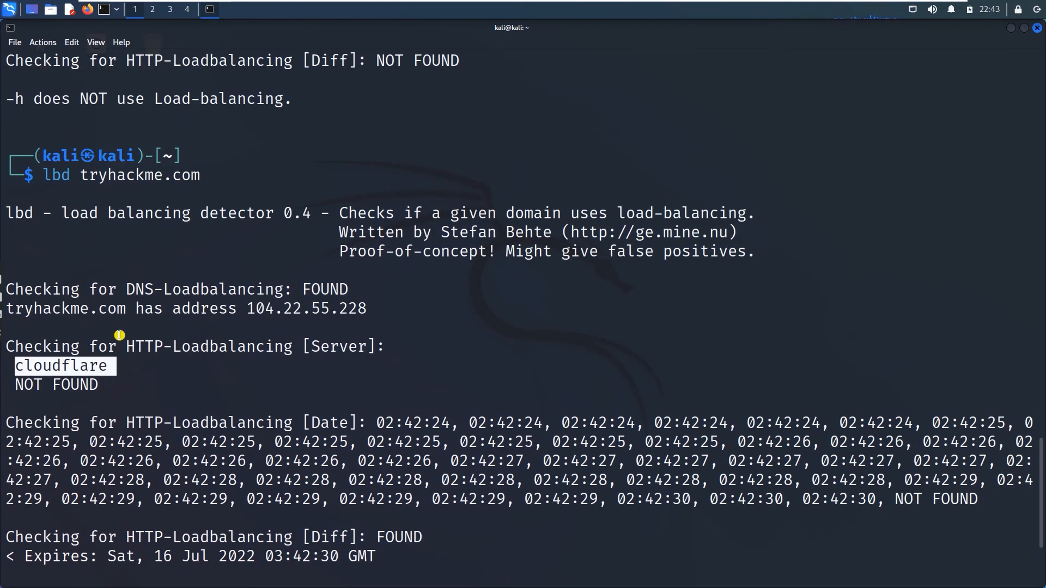
scroll("down", 3)
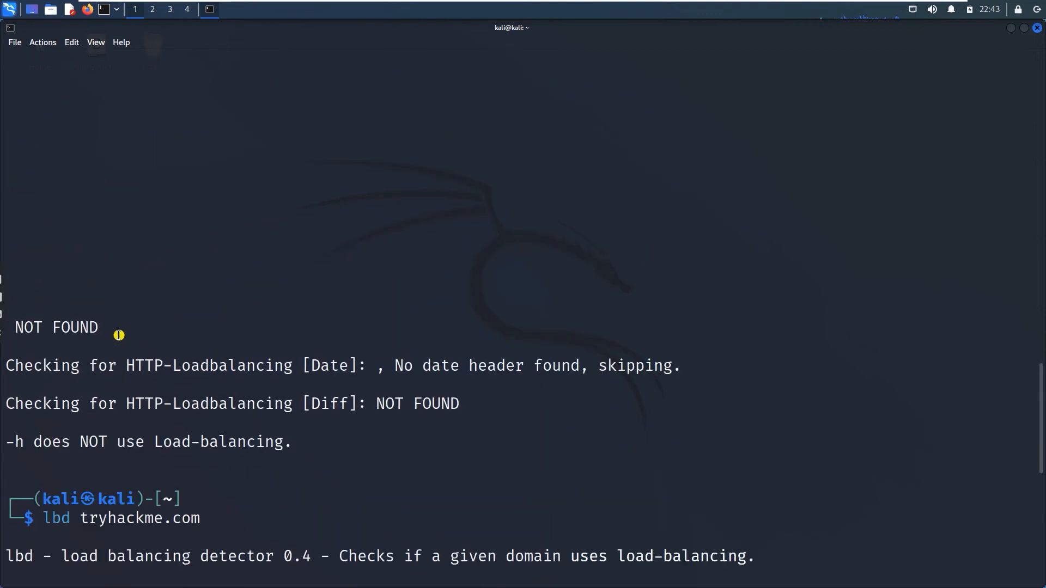
scroll("down", 3)
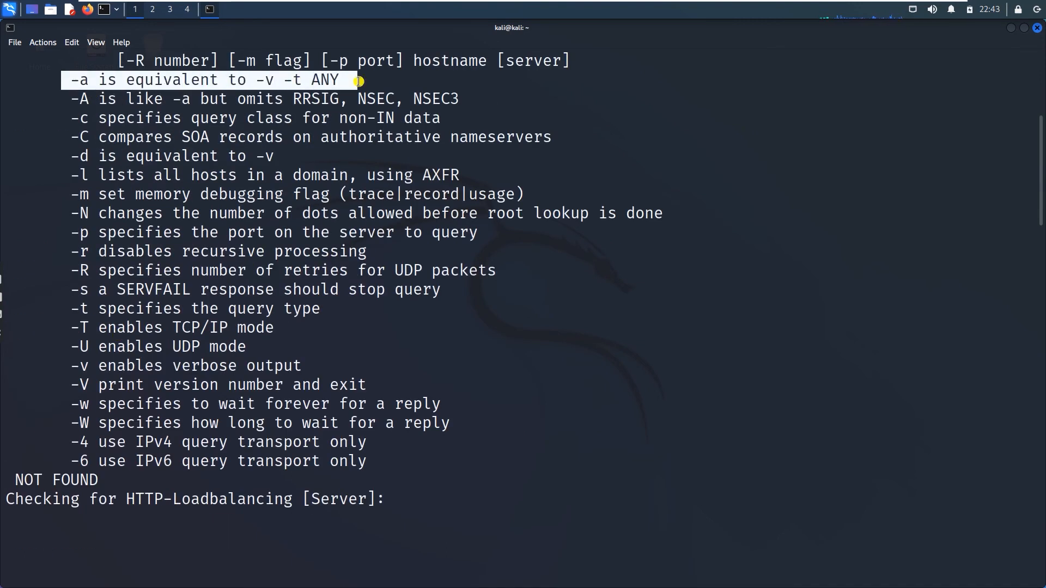
mouse_move(230, 183)
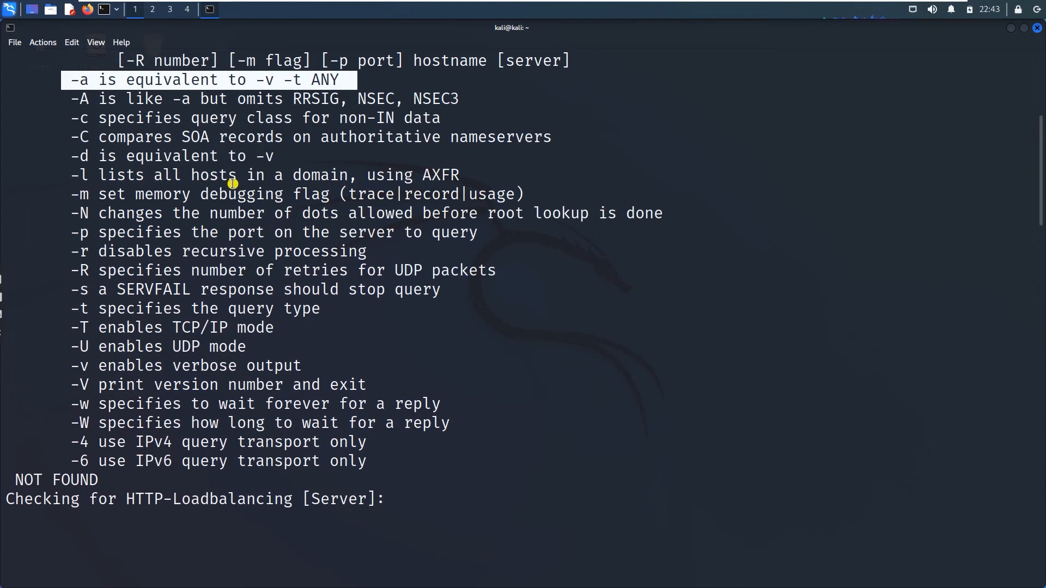
left_click(9, 9)
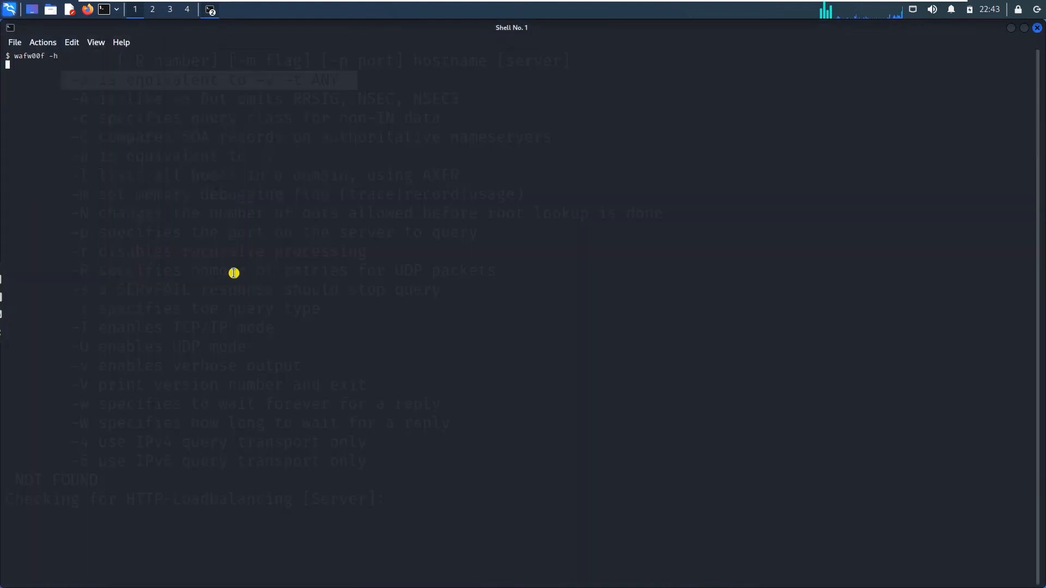
Show wafw00f's help, then type 'wafw00f tryhackme.com' at the prompt.
key("Return")
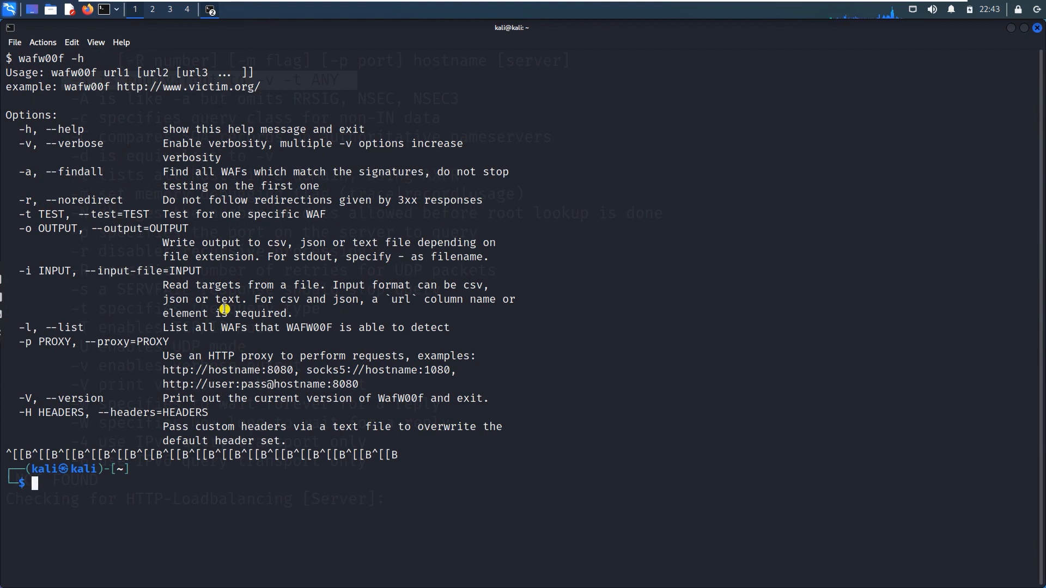
type("wafw00f tryhackme.com")
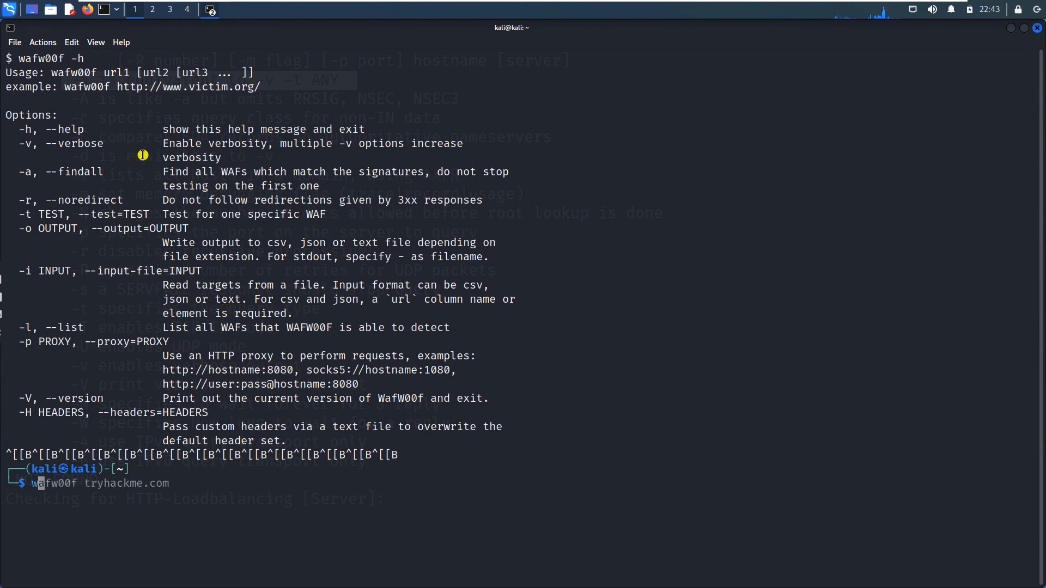
mouse_move(26, 174)
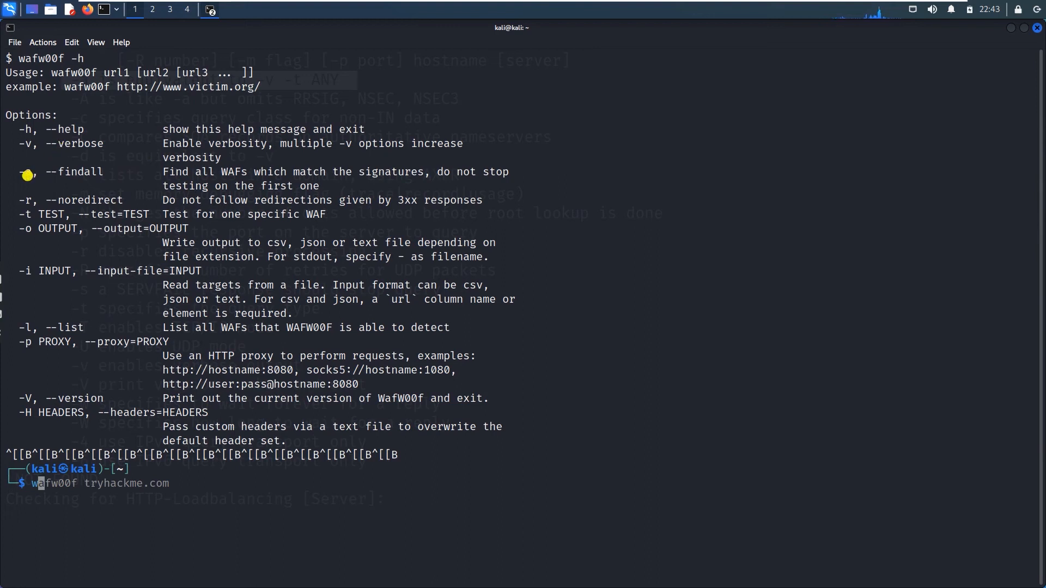
mouse_move(202, 180)
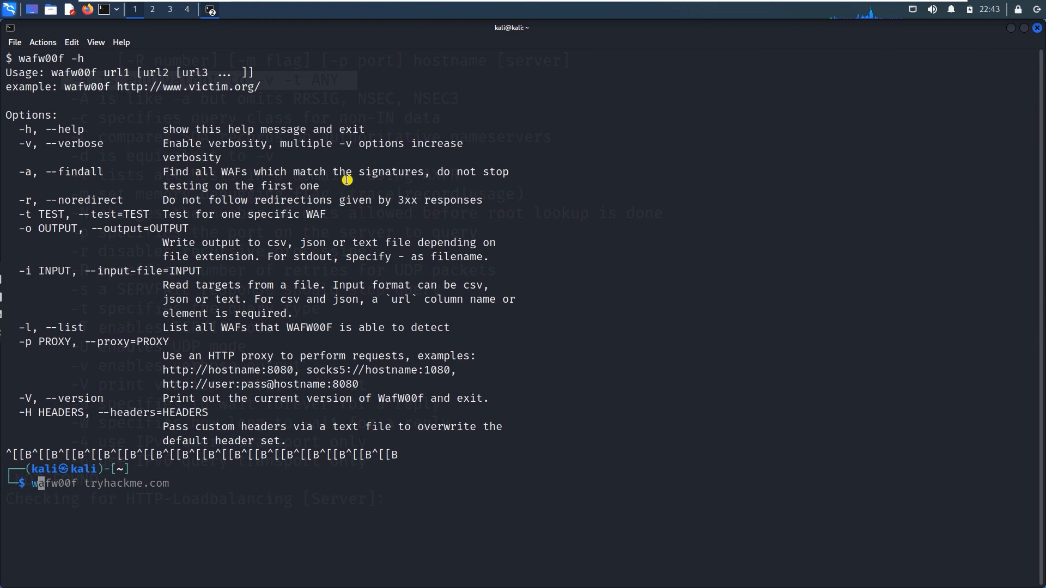
mouse_move(366, 178)
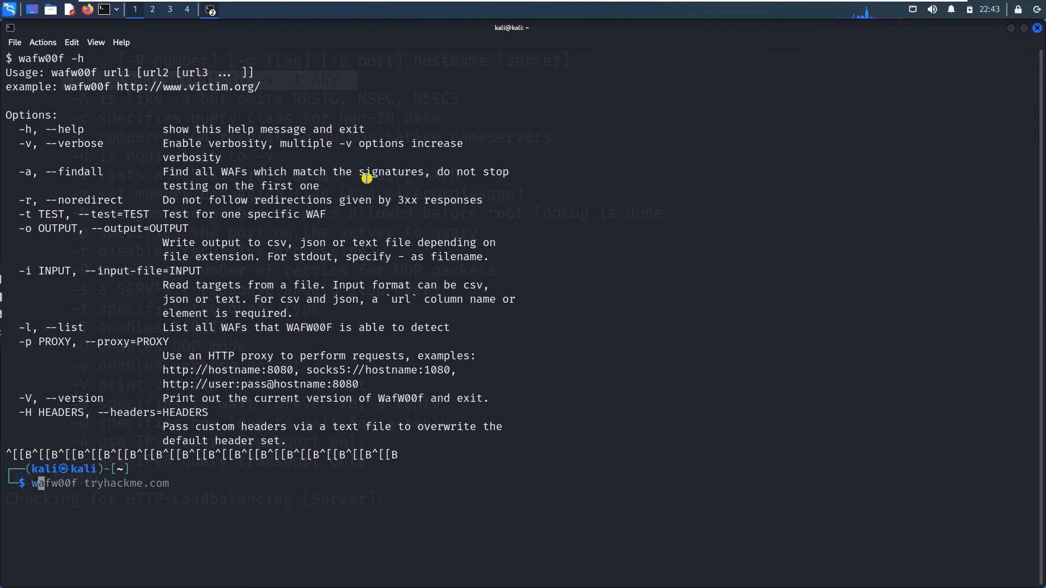
mouse_move(302, 195)
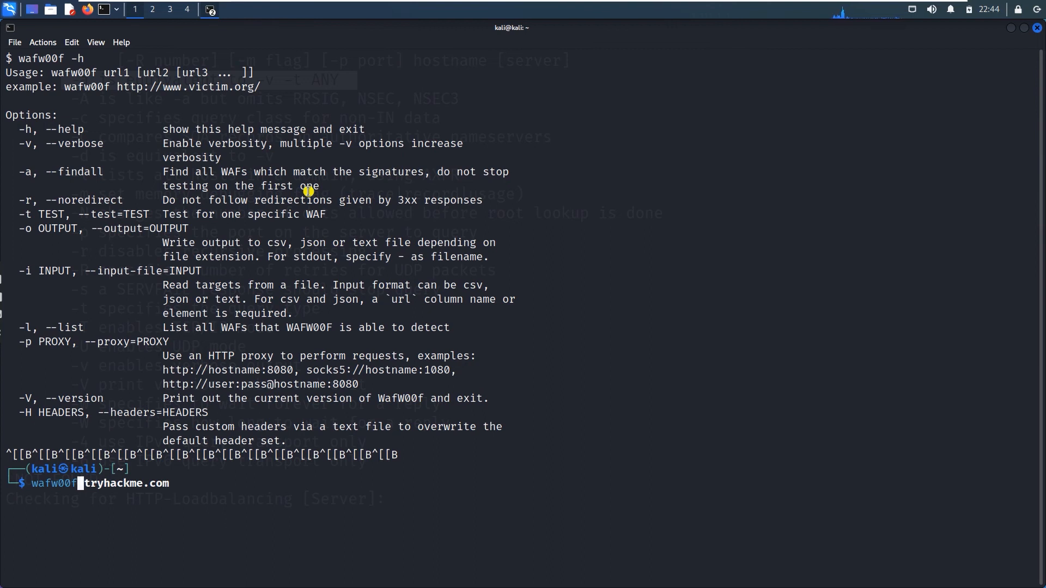
Run 'wafw00f -a tryhackme.com' and highlight the Cloudflare WAF finding.
type("-a")
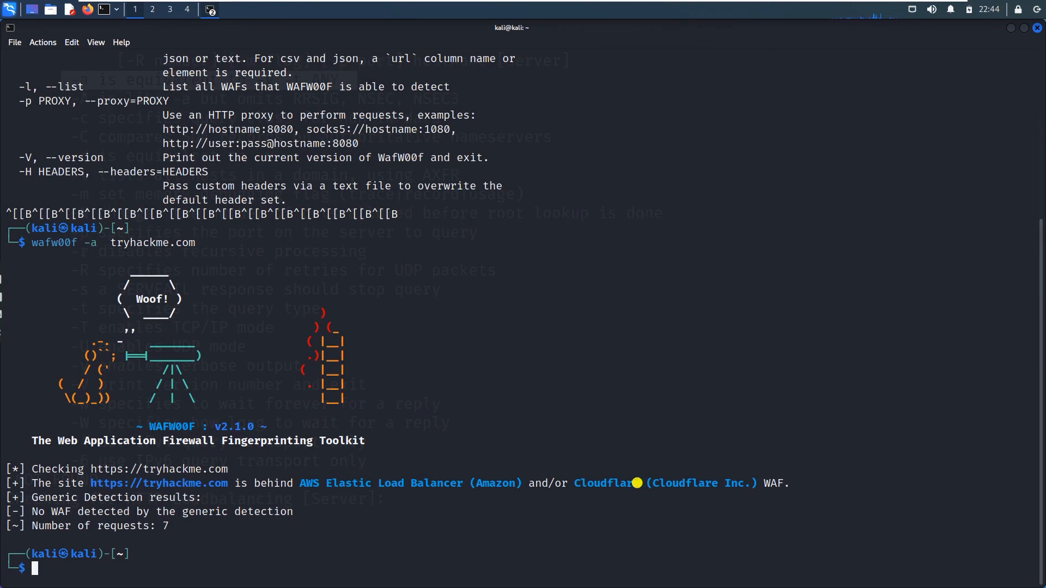
double_click(603, 483)
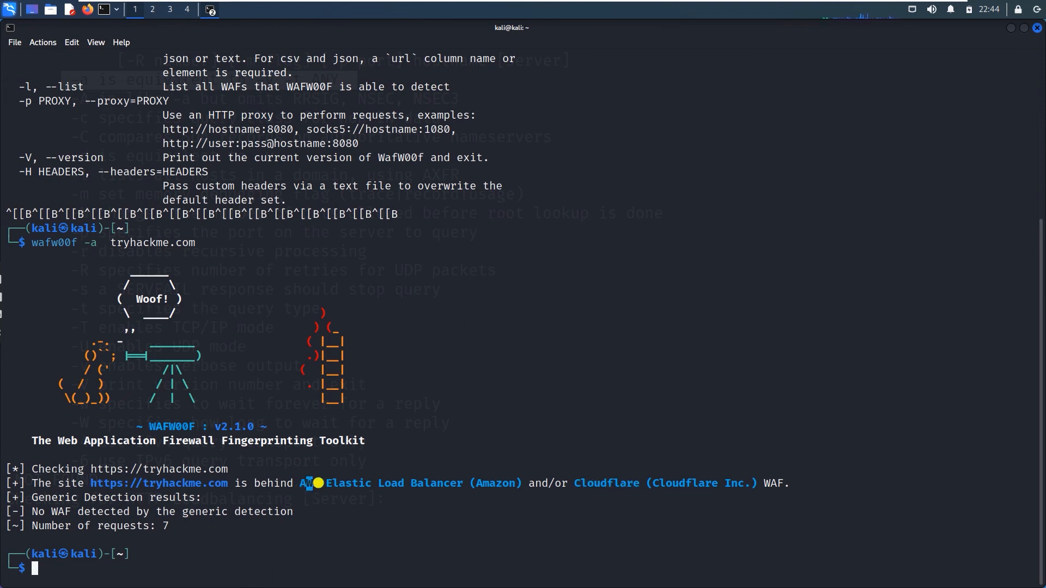
left_click_drag(304, 483, 426, 492)
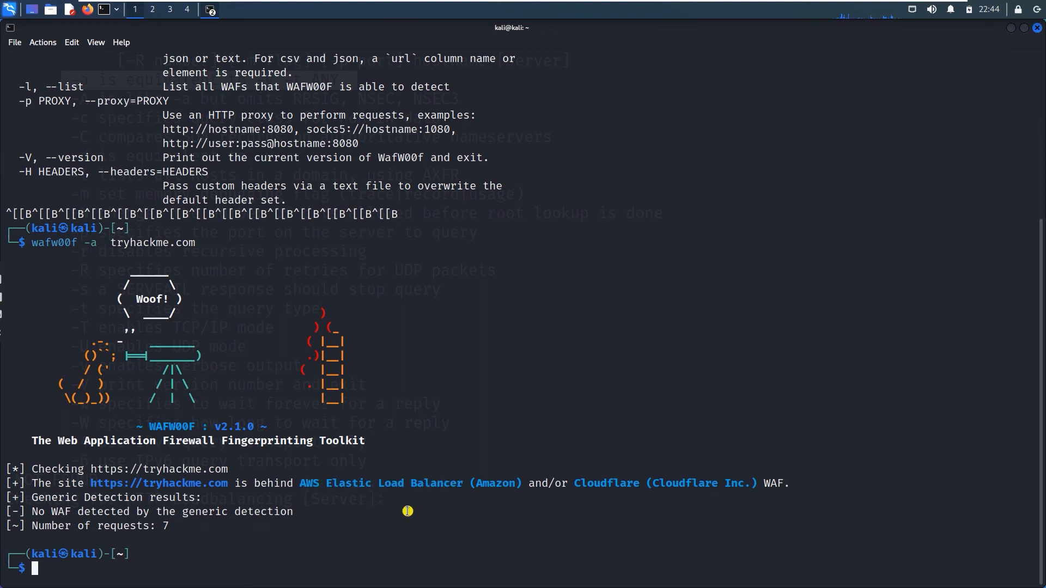
mouse_move(366, 496)
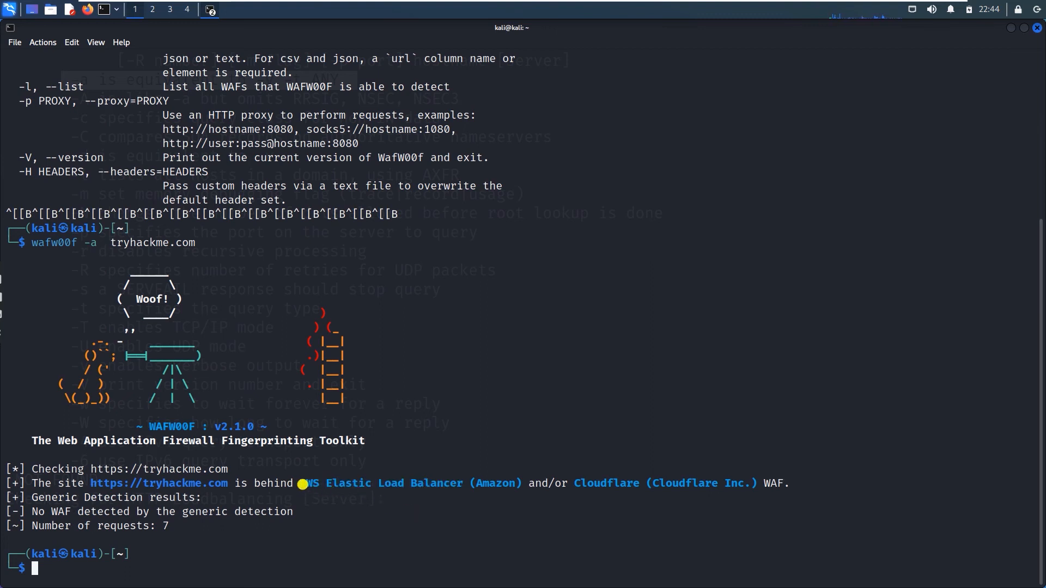
left_click_drag(301, 483, 523, 483)
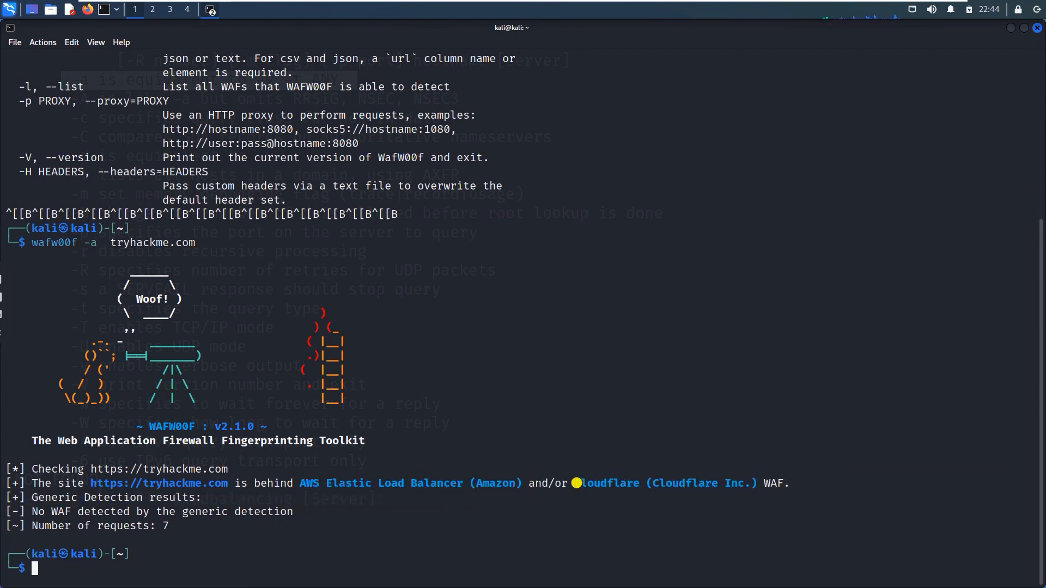
left_click_drag(575, 483, 784, 483)
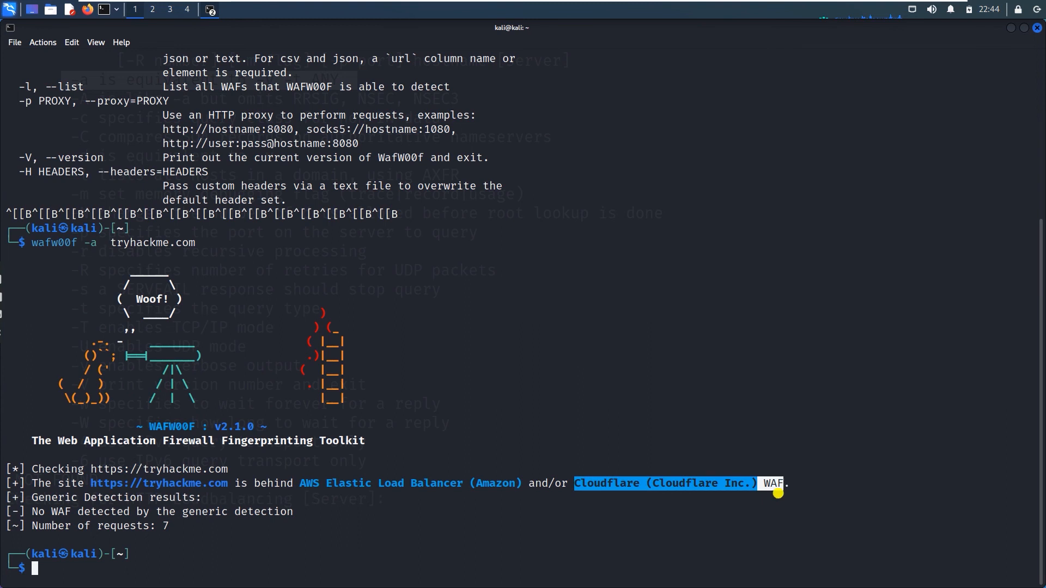
mouse_move(565, 549)
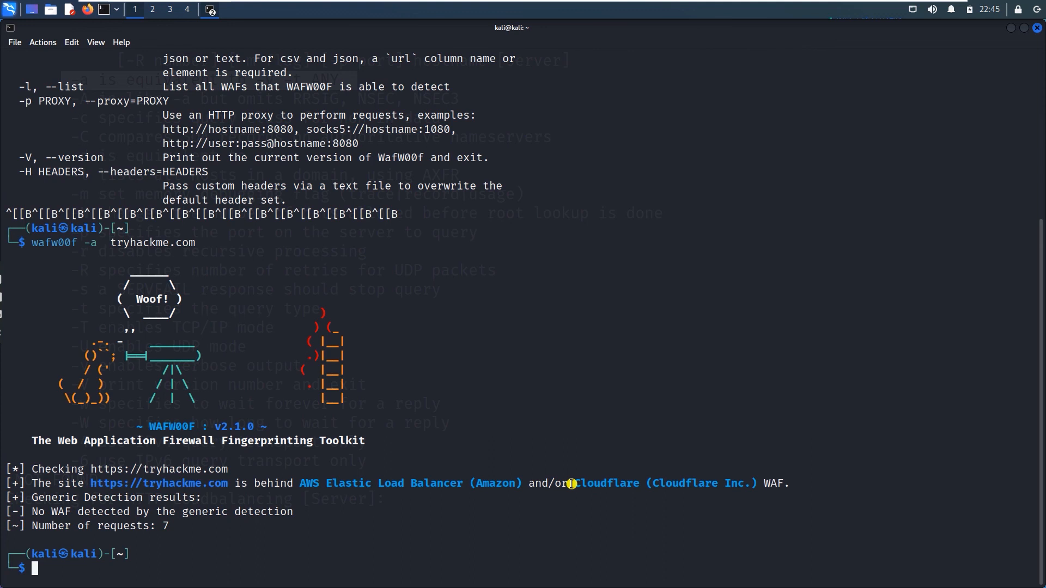
Re-highlight the Cloudflare result, then expand Live Host Identification in the Kali menu.
left_click_drag(574, 483, 757, 483)
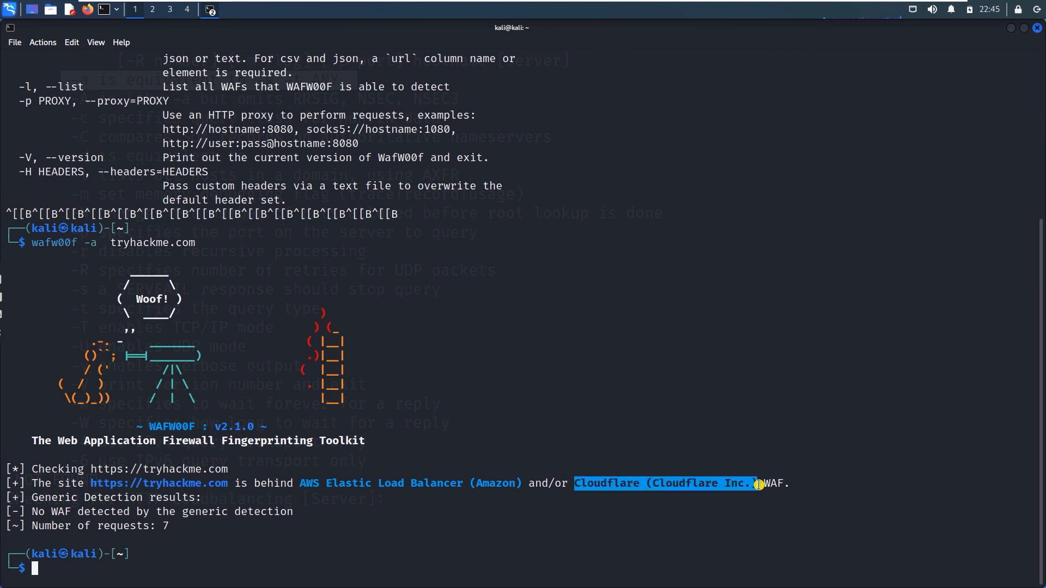
mouse_move(298, 491)
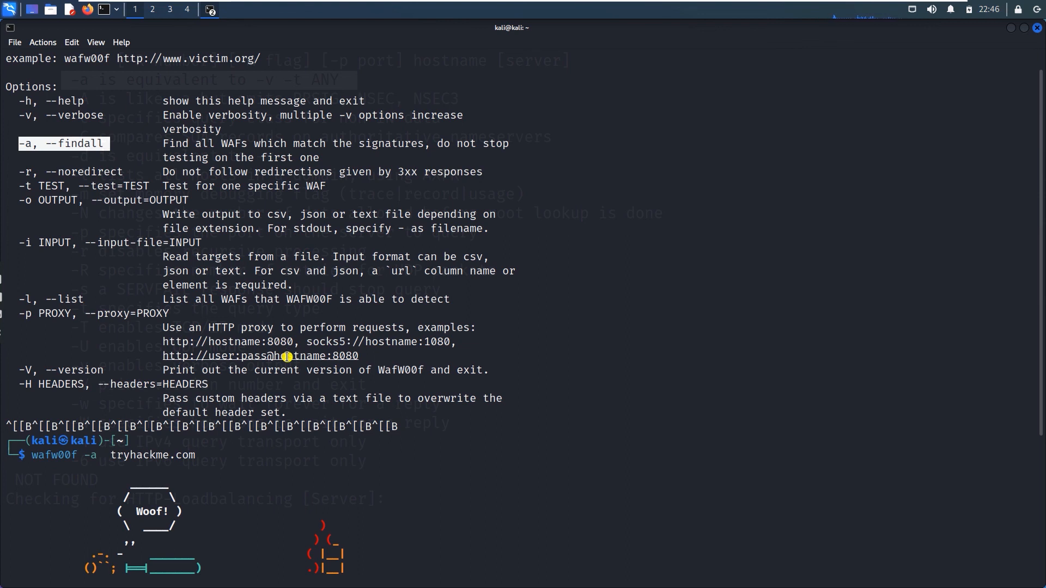
left_click(12, 9)
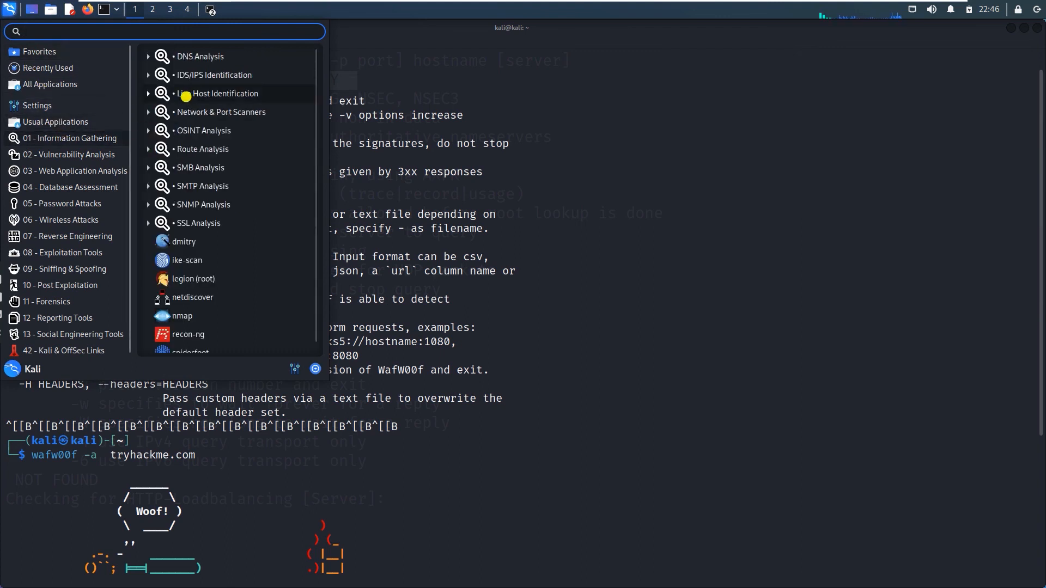
left_click(216, 93)
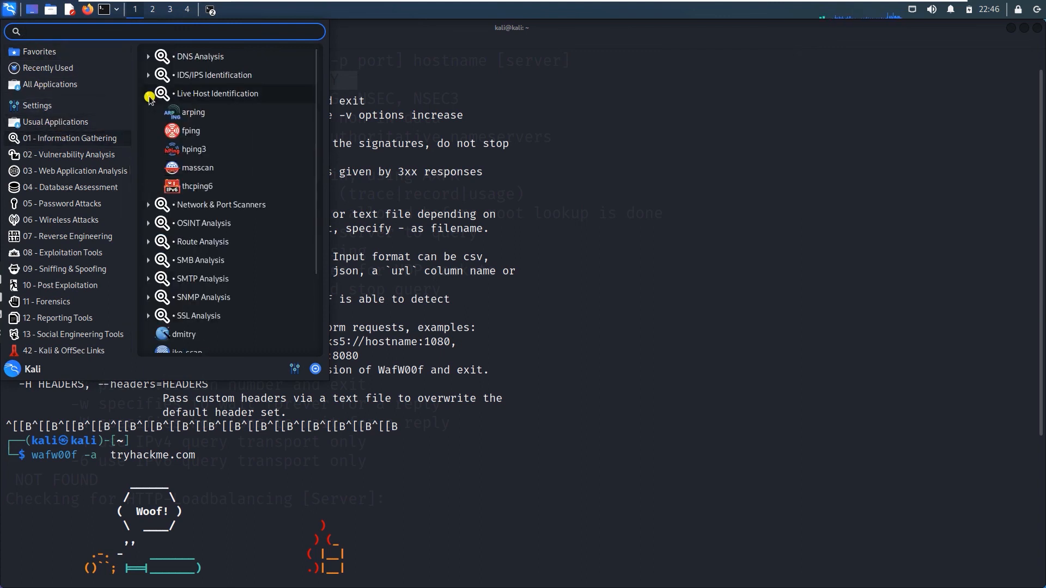